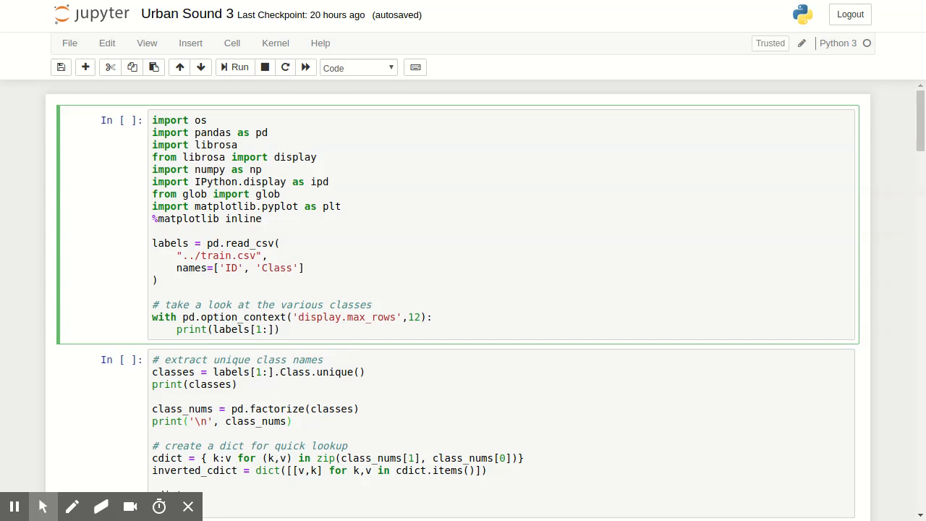
Run the imports and read_csv cell so the labels and ten-class dictionary print.
left_click(239, 67)
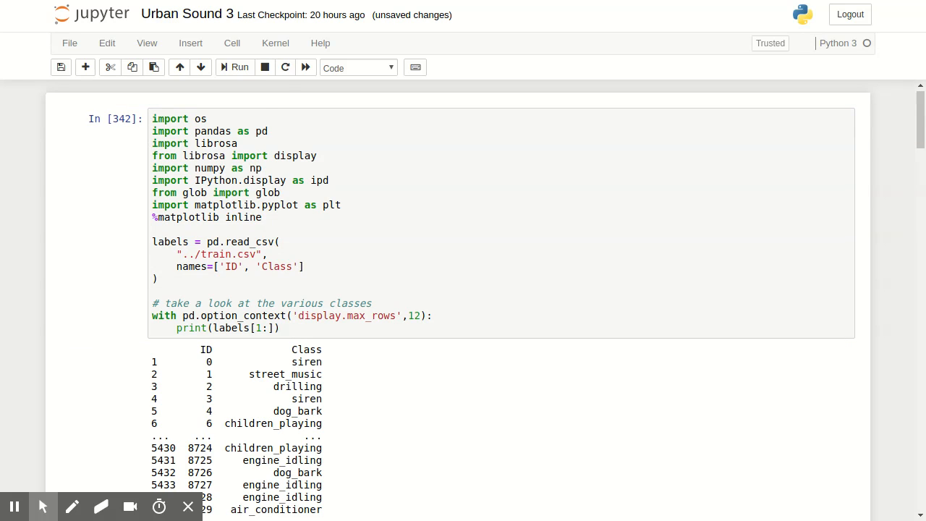
scroll("down", 3)
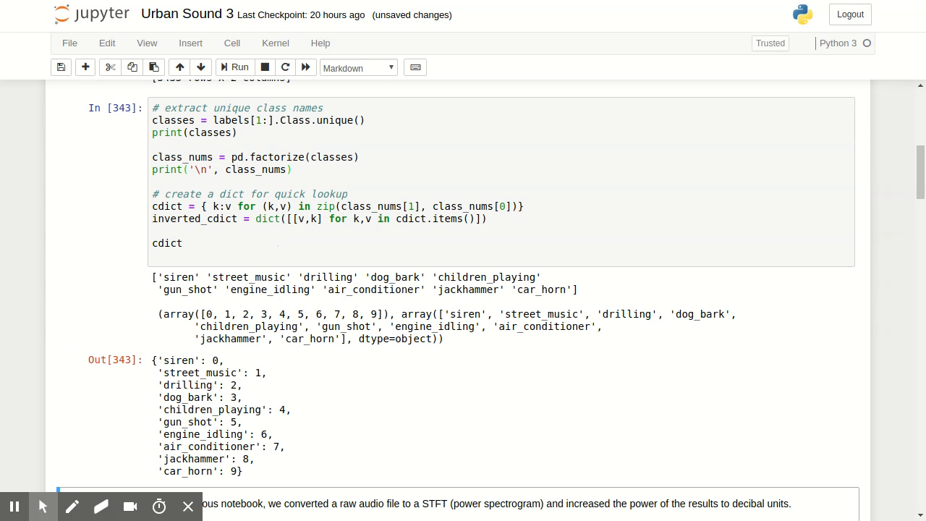
scroll("down", 3)
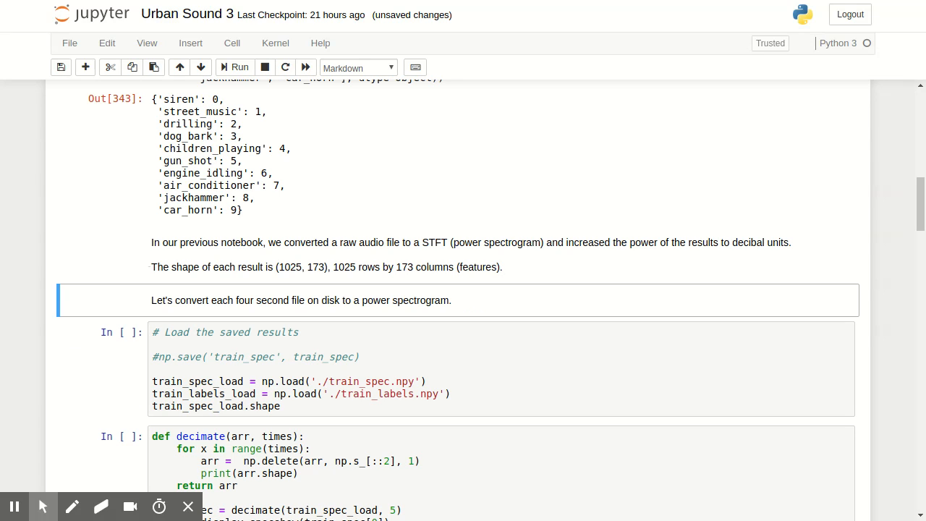
Load the saved spectrograms, decimate them from 1025 to 32 rows, and plot one.
left_click(234, 66)
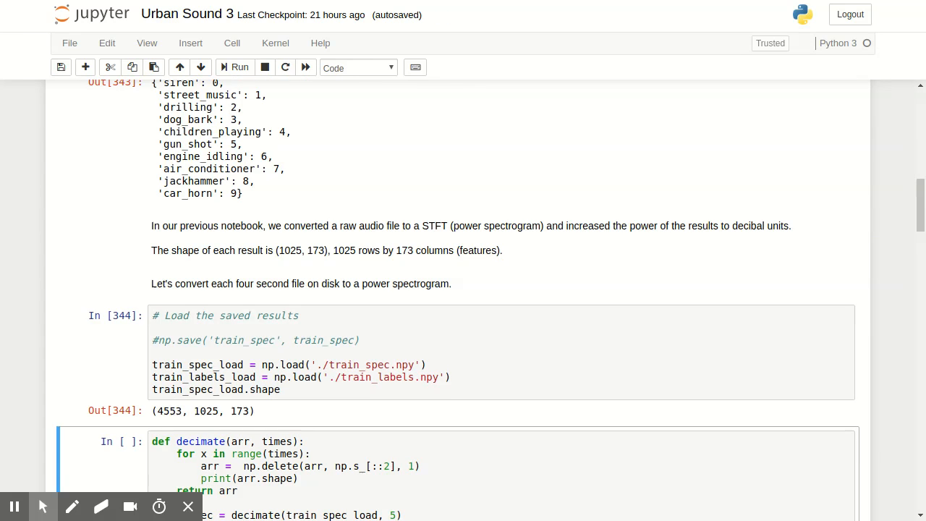
left_click(234, 66)
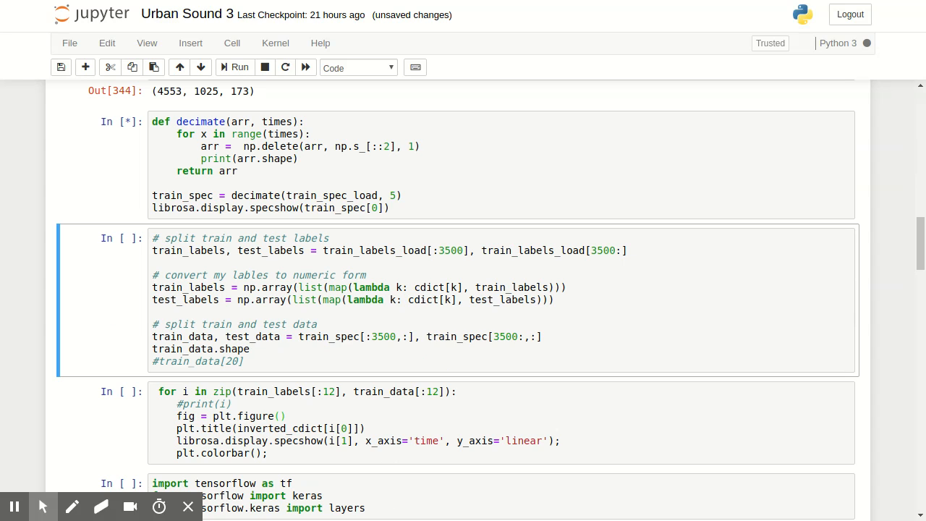
left_click(238, 68)
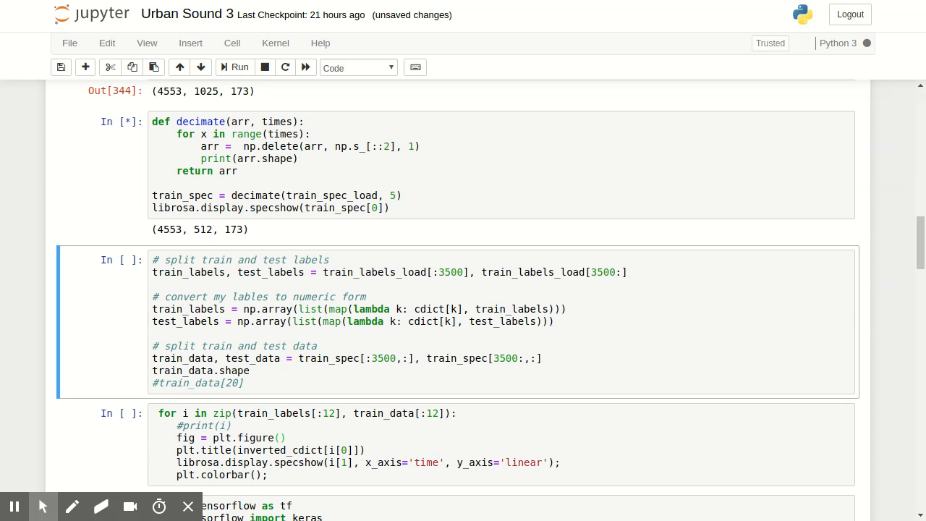
left_click(239, 66)
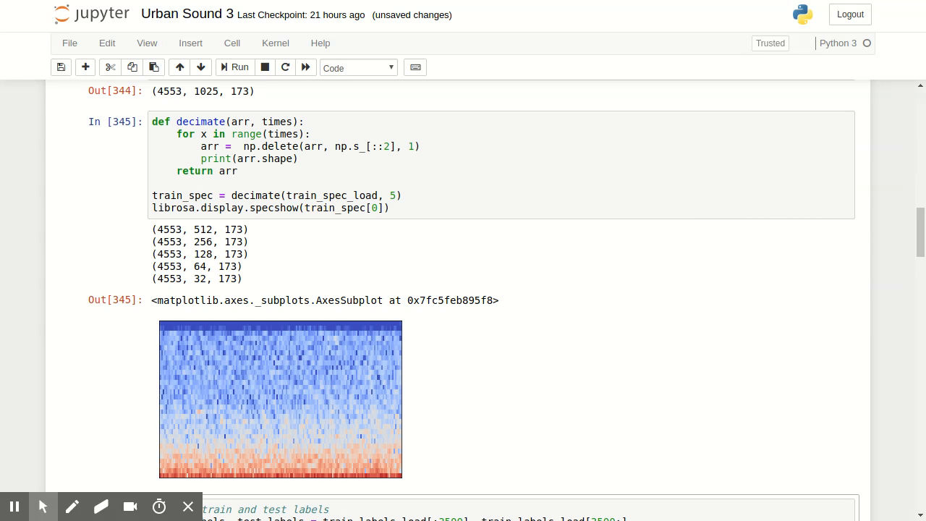
mouse_move(505, 432)
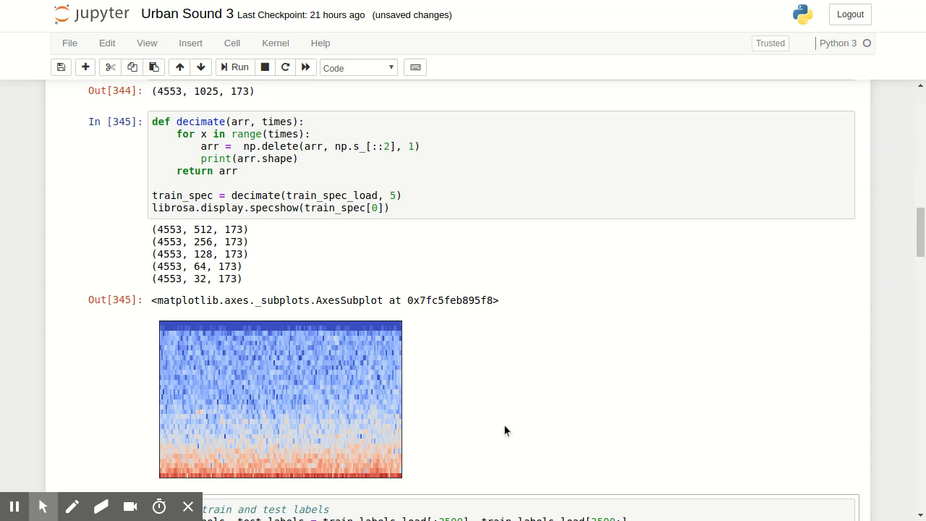
mouse_move(334, 372)
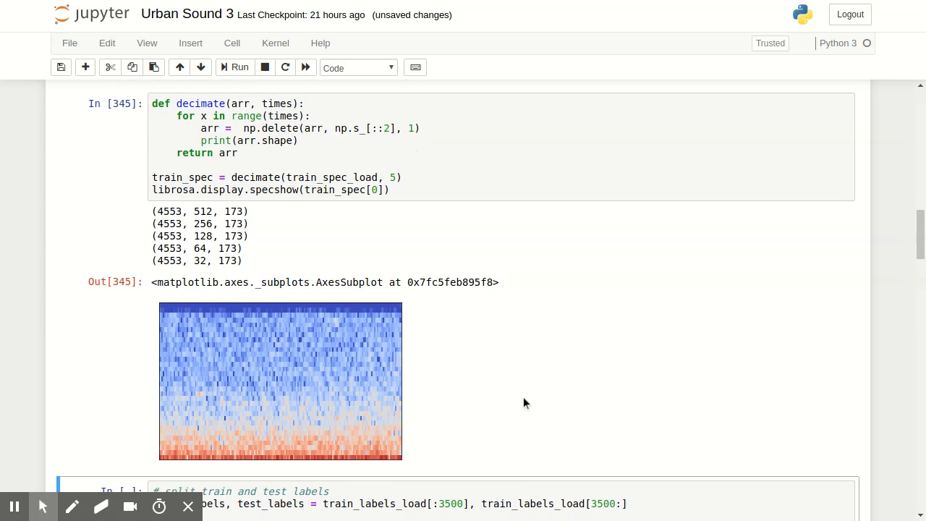
Split into 3500 training and 1053 test samples and import TensorFlow/Keras.
scroll("down", 3)
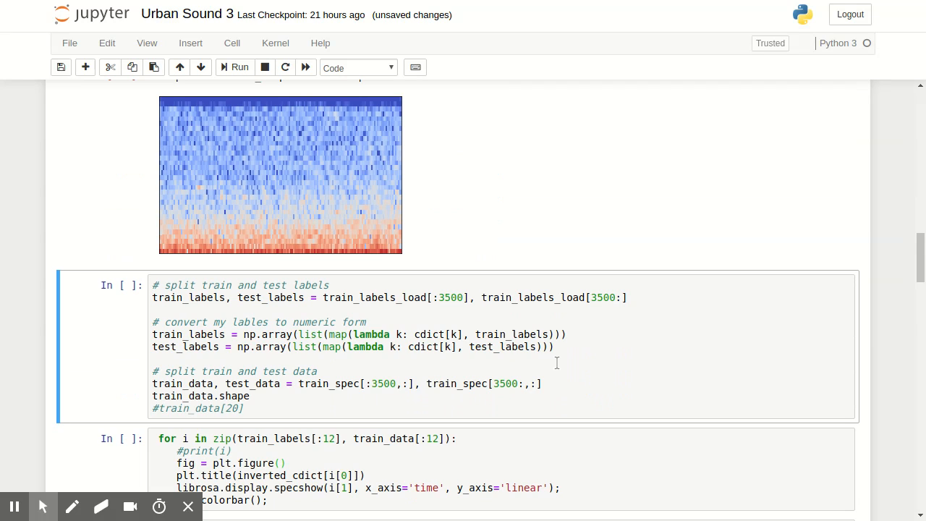
left_click(238, 67)
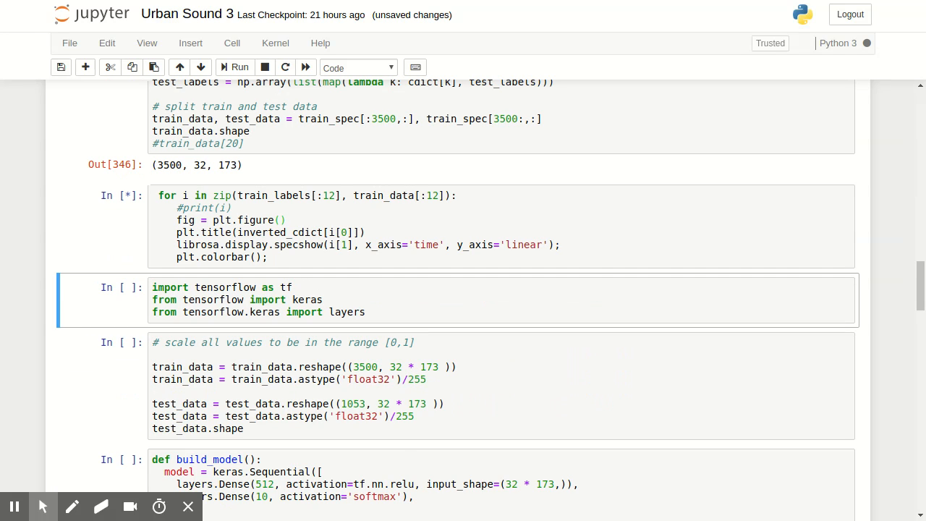
left_click(237, 66)
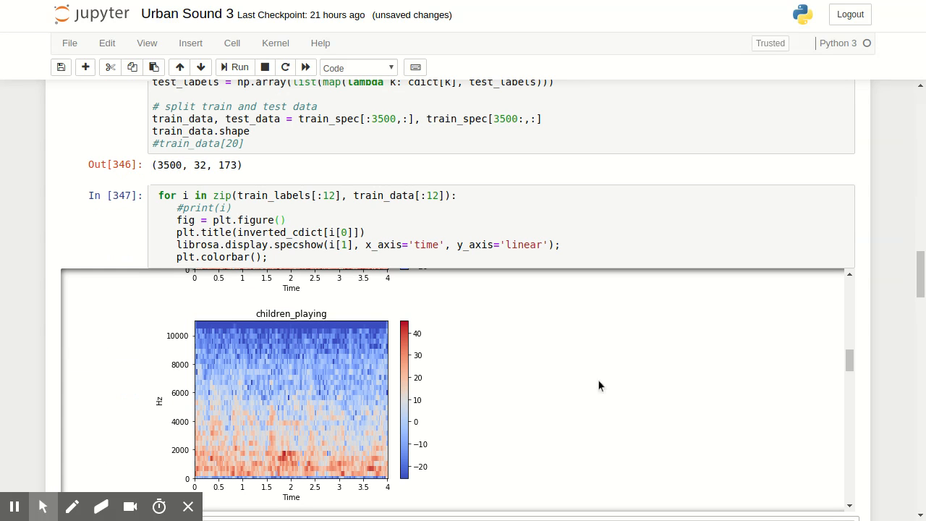
mouse_move(856, 364)
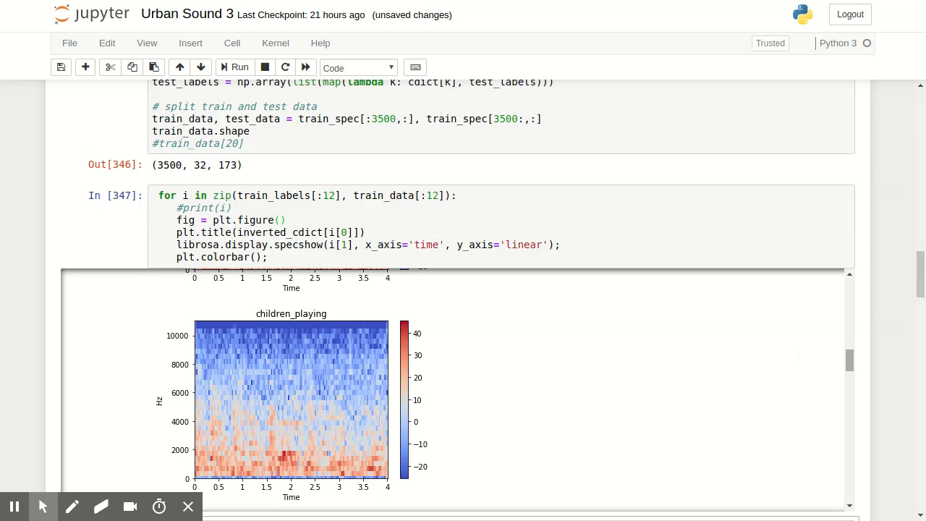
Scroll through the labelled spectrogram figures of the first twelve training clips.
scroll("down", 3)
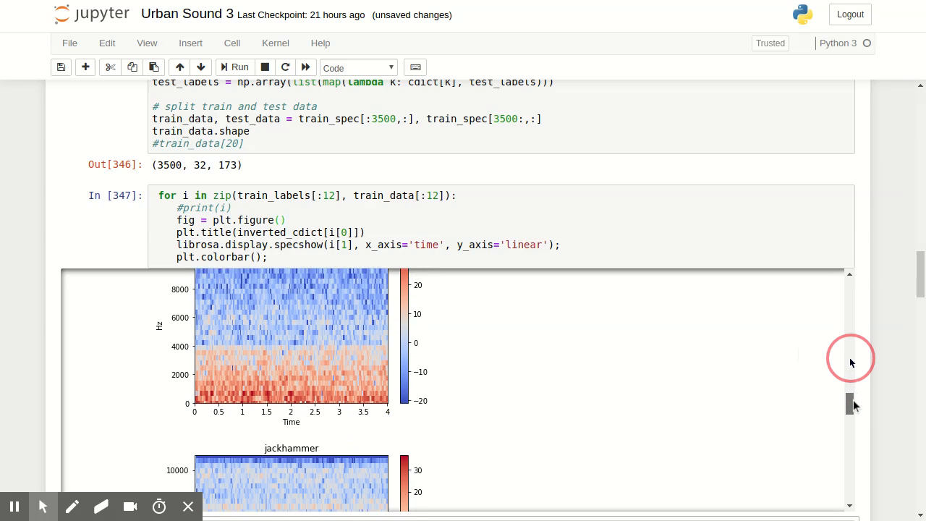
scroll("down", 3)
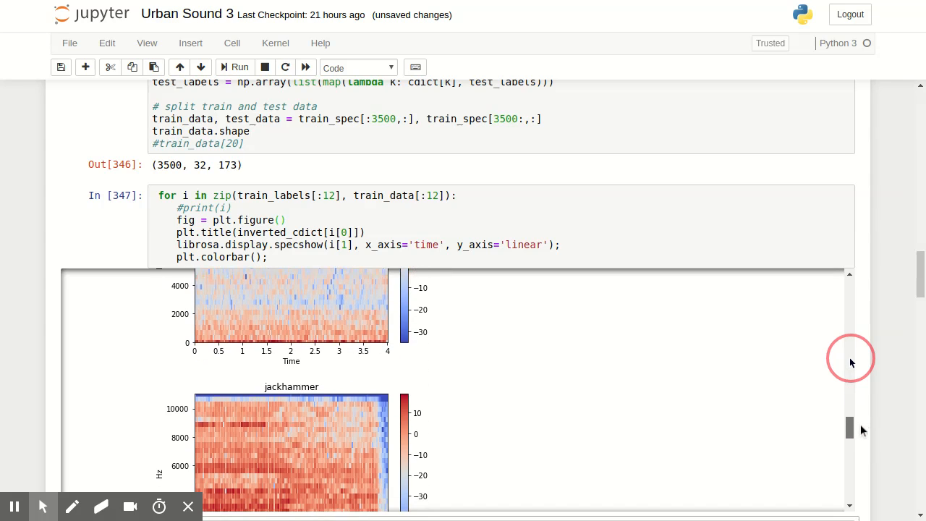
scroll("down", 3)
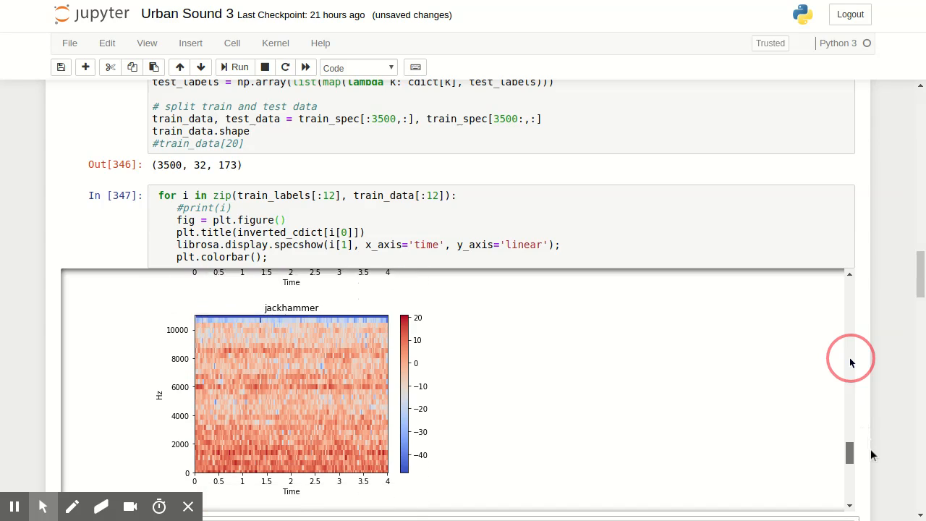
scroll("down", 3)
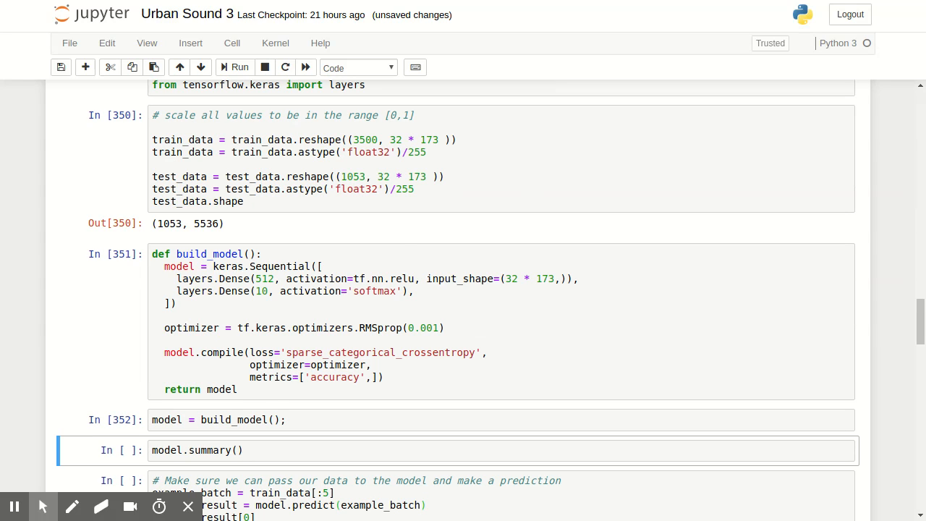
Show the 2,840,074-parameter summary, predict on five samples, and print data shapes.
left_click(234, 66)
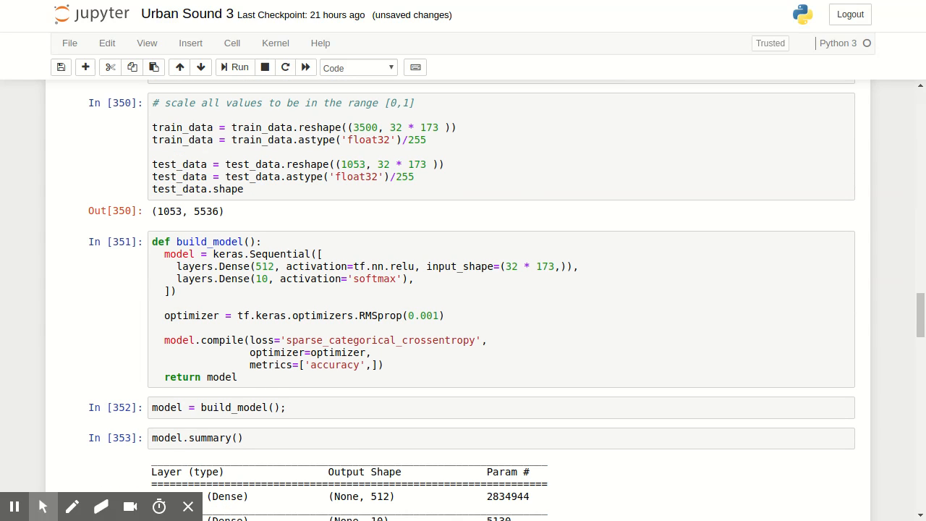
scroll("down", 3)
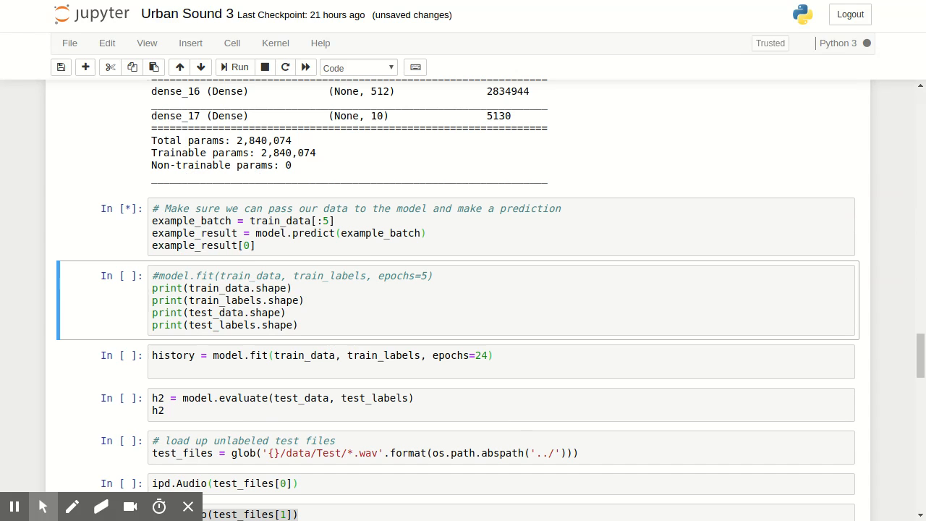
left_click(239, 67)
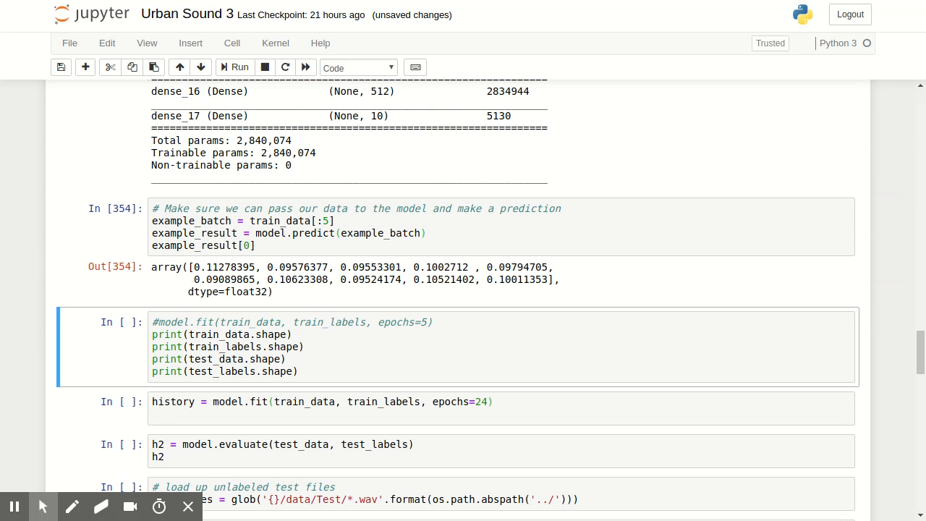
left_click(235, 66)
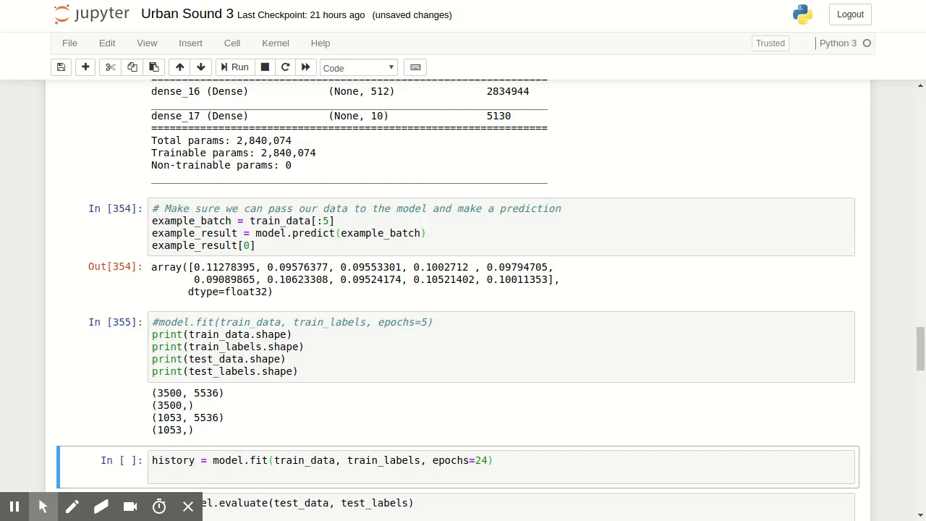
Run model.fit for 24 epochs and follow the log to about 0.98 training accuracy.
left_click(239, 67)
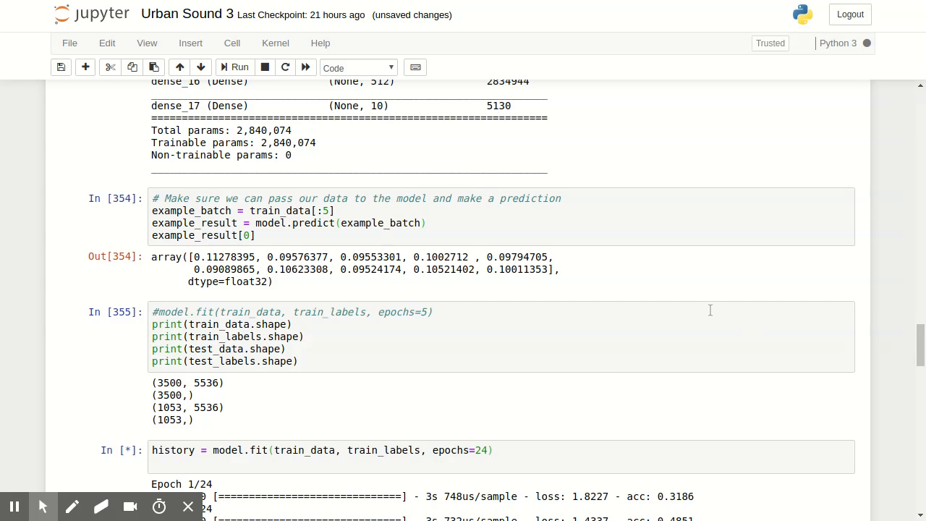
scroll("down", 3)
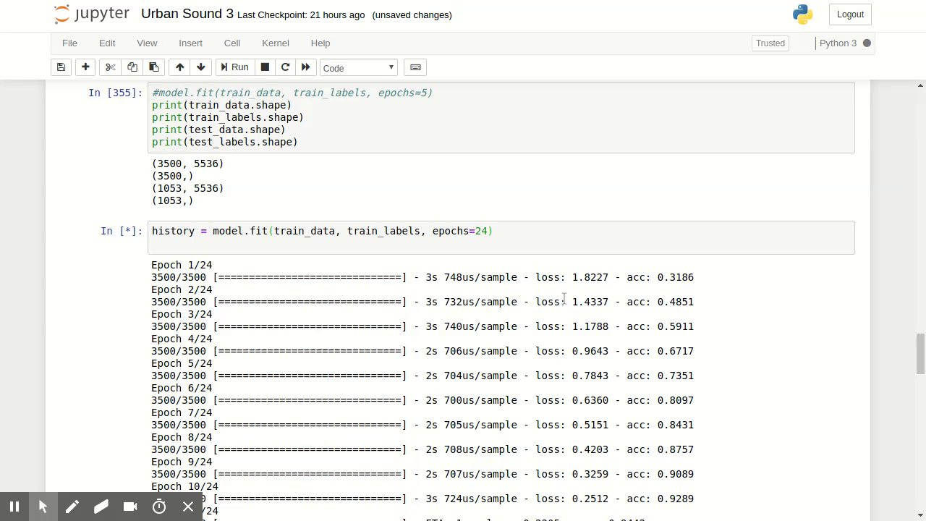
mouse_move(565, 304)
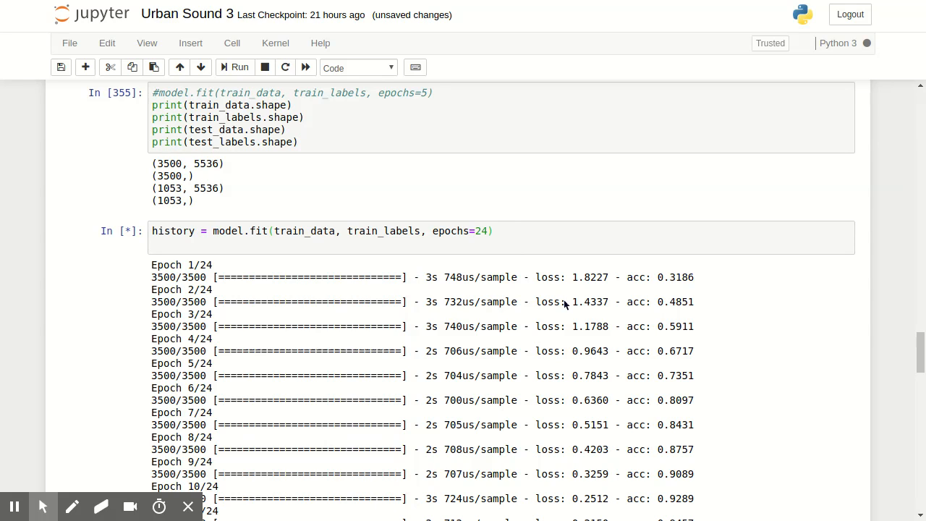
scroll("down", 3)
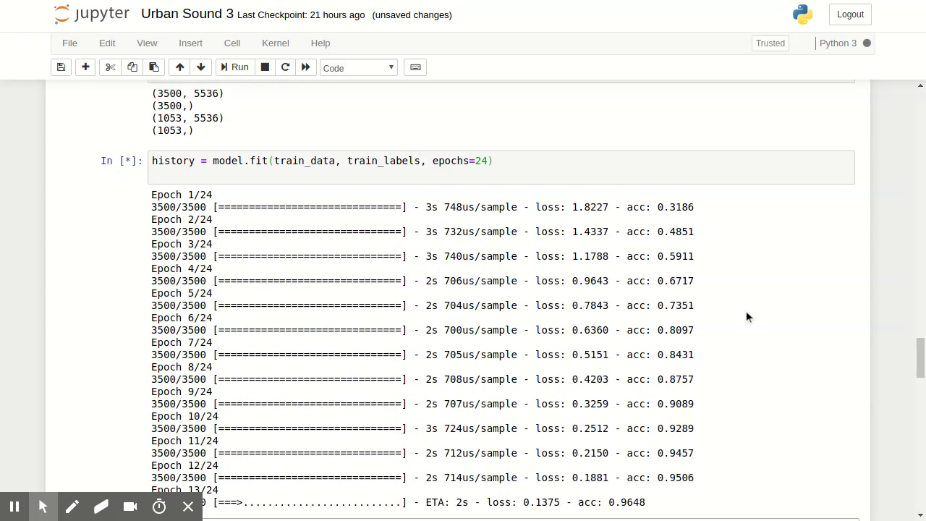
scroll("down", 3)
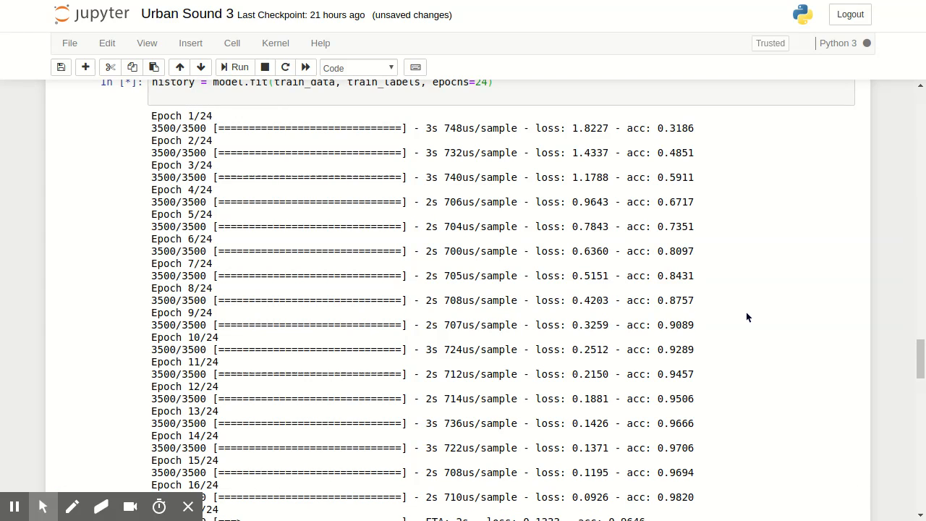
mouse_move(840, 332)
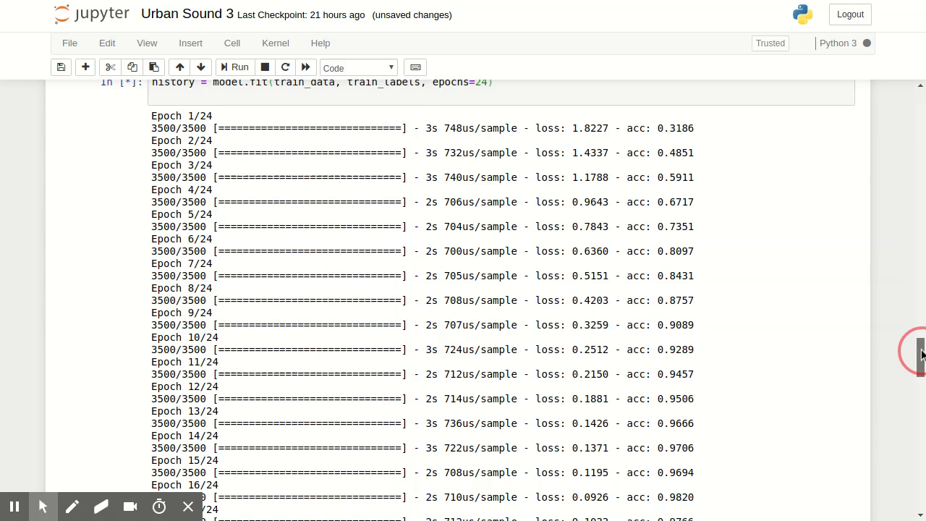
scroll("down", 3)
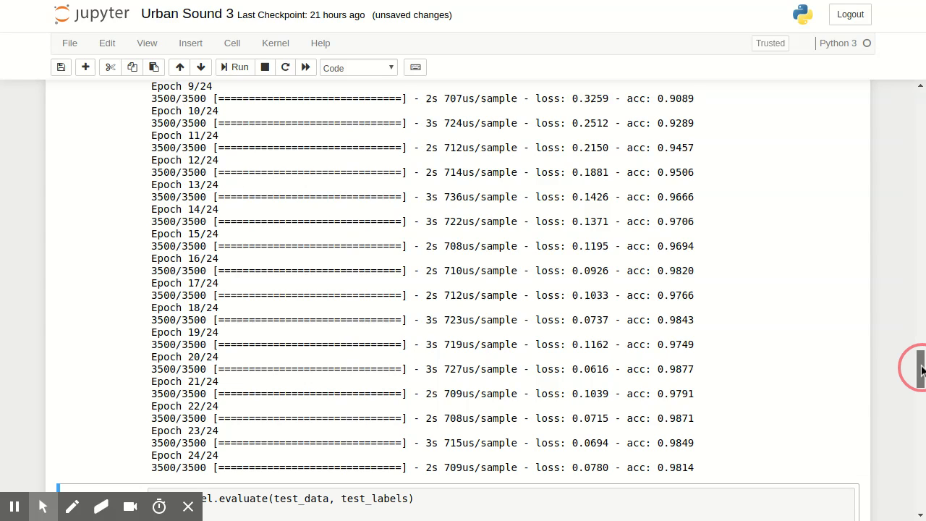
scroll("down", 3)
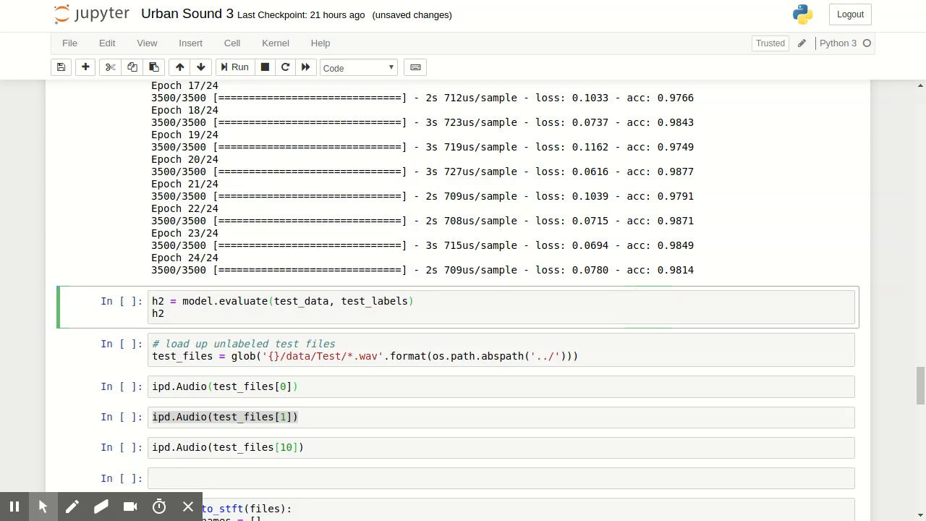
Run model.evaluate on the 1053 test samples, giving loss ~2.17 and accuracy ~0.58.
left_click(412, 301)
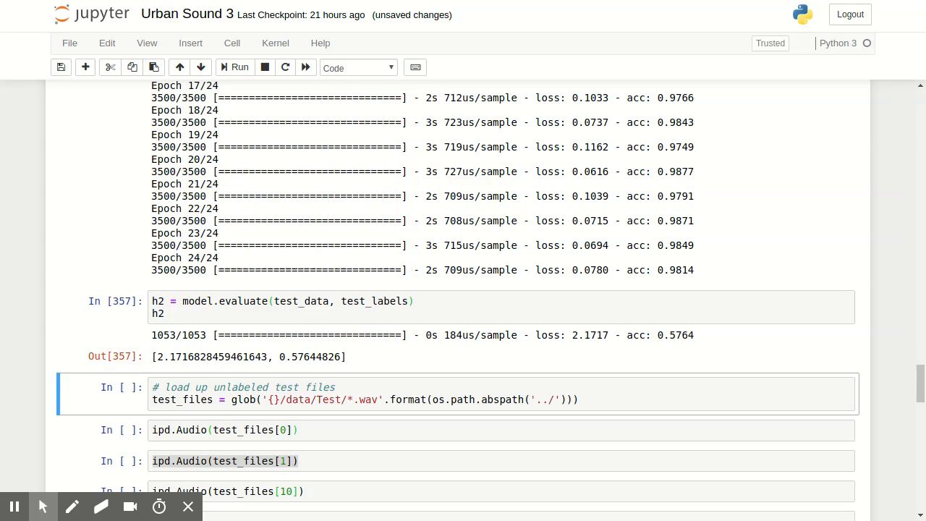
scroll("down", 3)
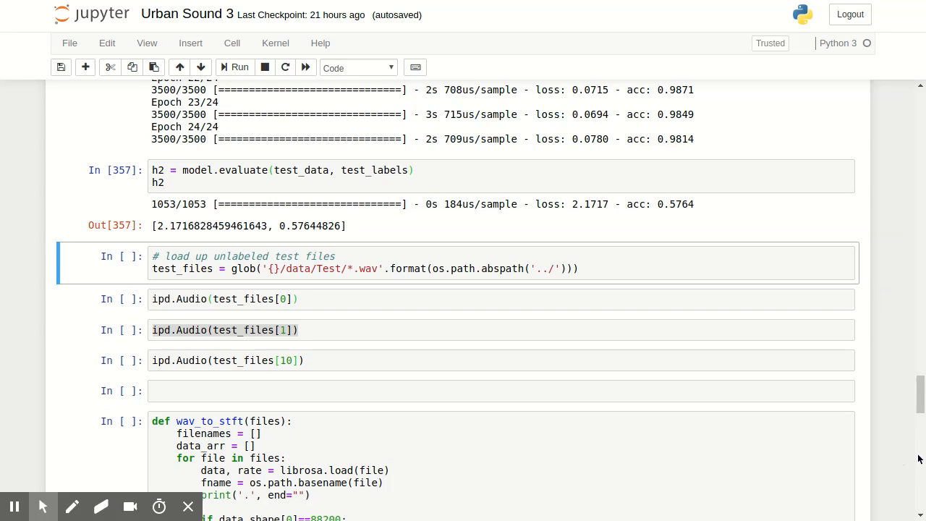
mouse_move(194, 288)
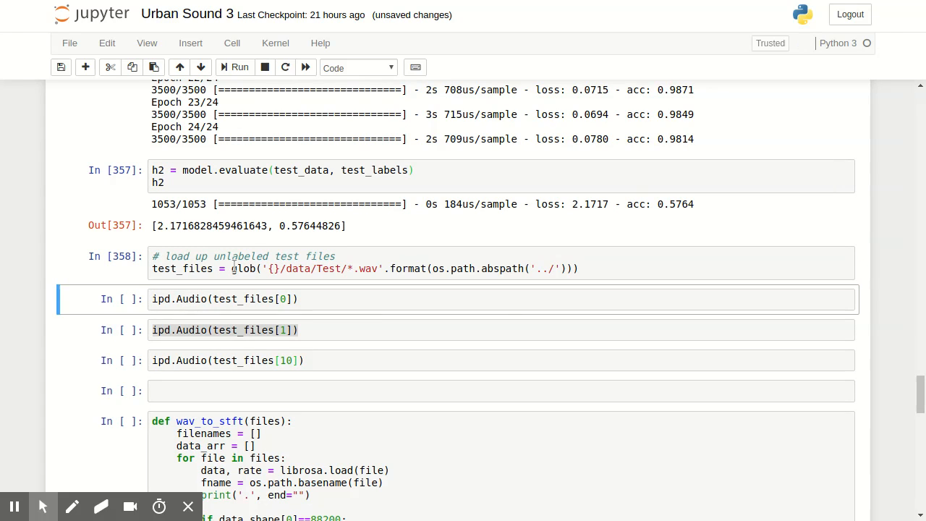
Create the ipd.Audio players and listen to test files 0 and 1.
left_click(238, 68)
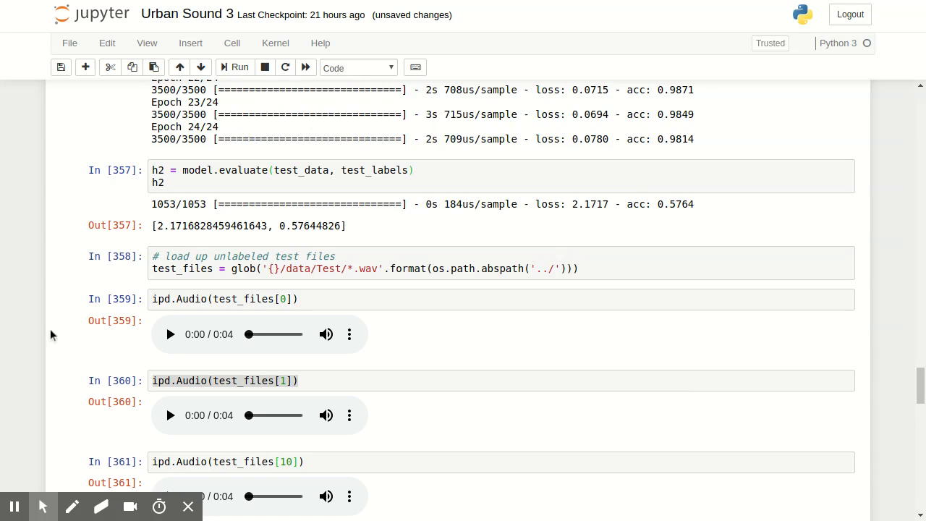
mouse_move(171, 334)
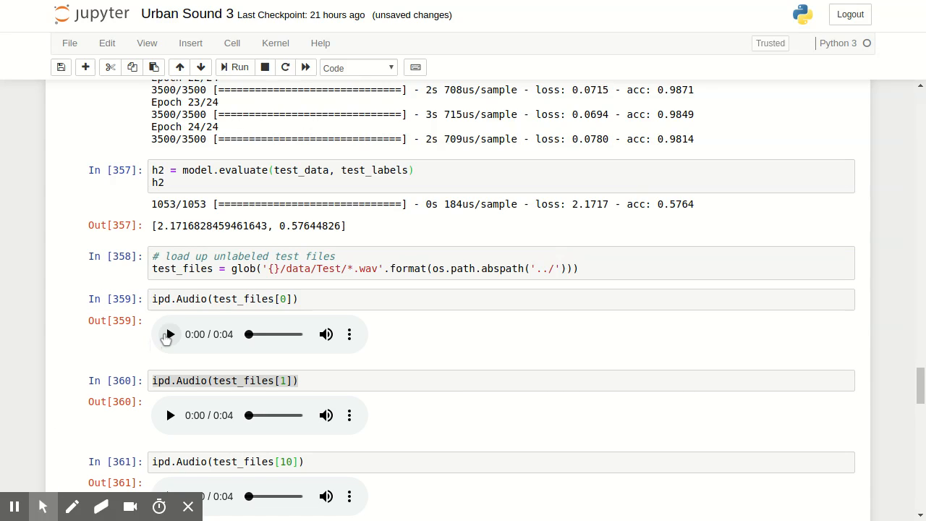
left_click(169, 334)
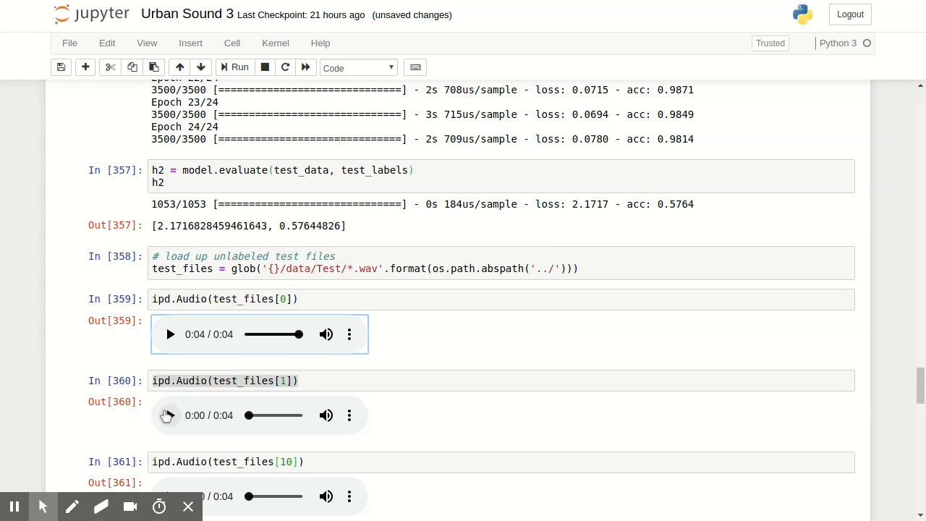
left_click(171, 413)
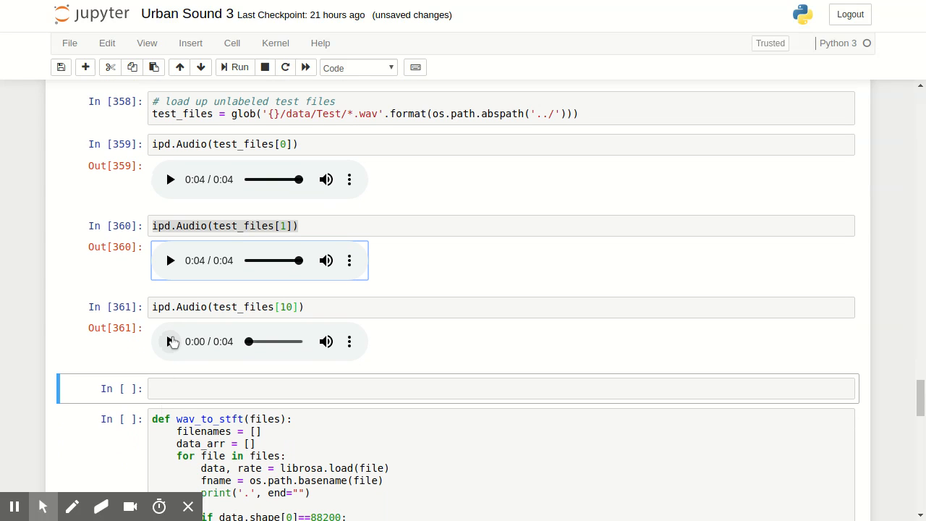
mouse_move(171, 341)
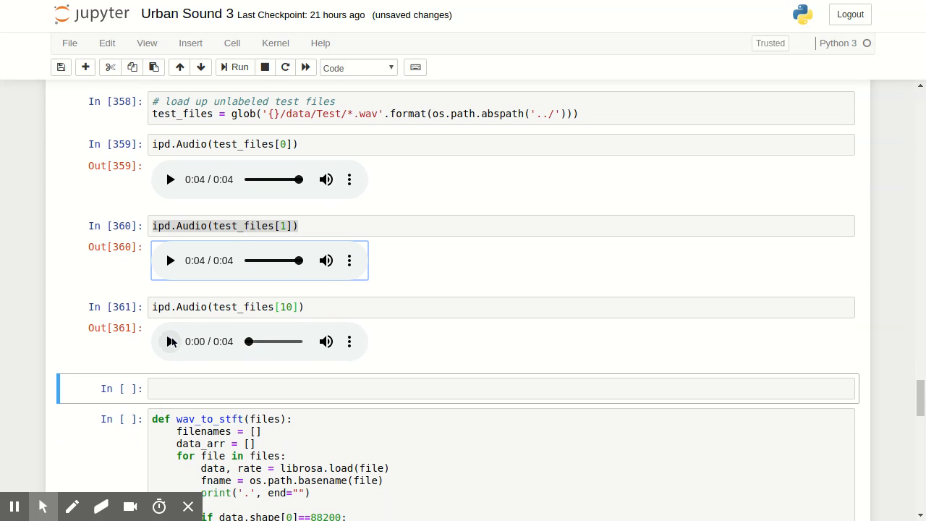
Play, replay and stop the audio for test file 10.
left_click(171, 341)
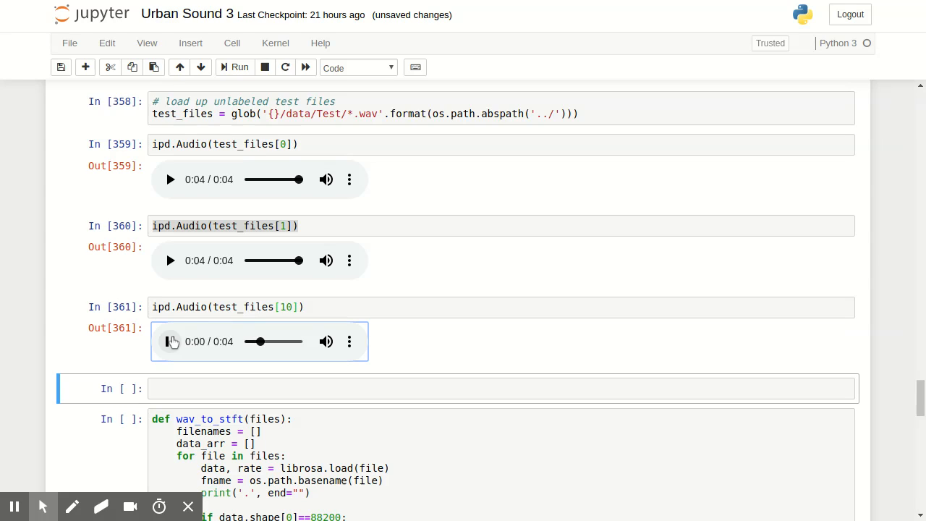
left_click(171, 341)
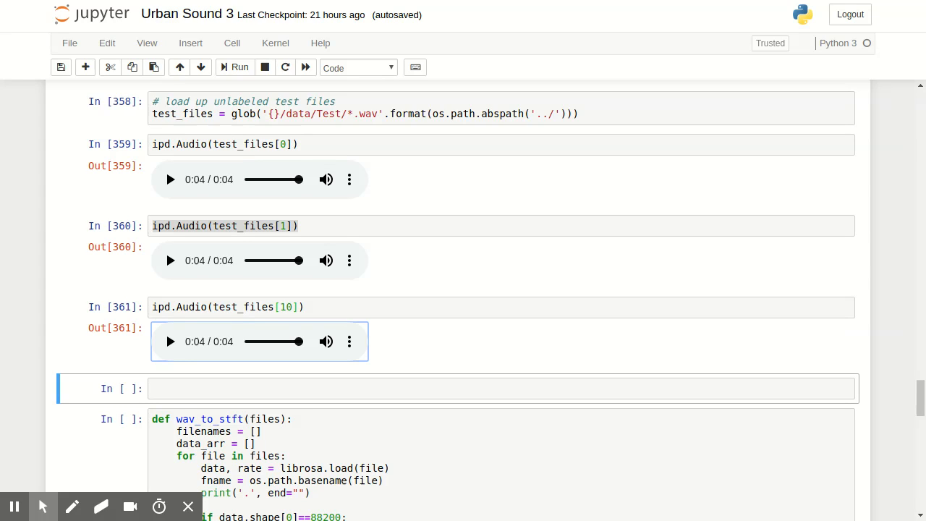
left_click(170, 342)
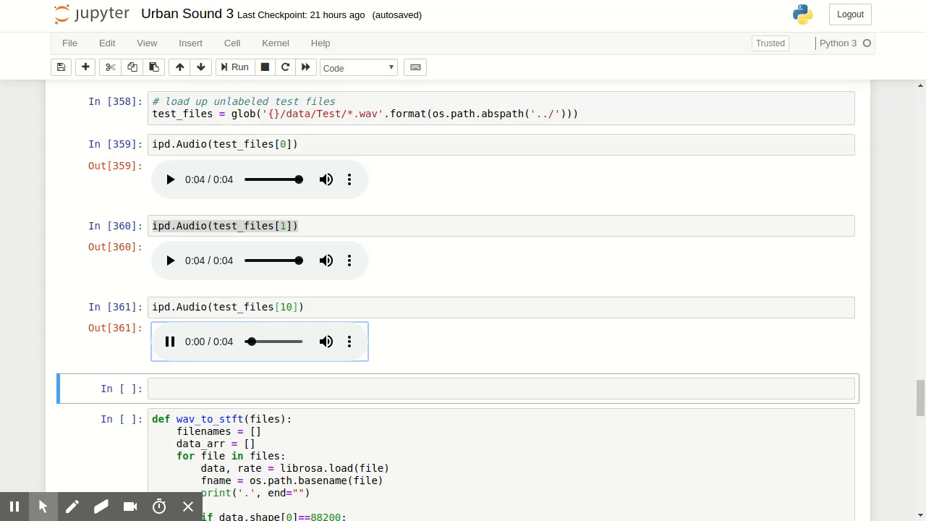
left_click(170, 342)
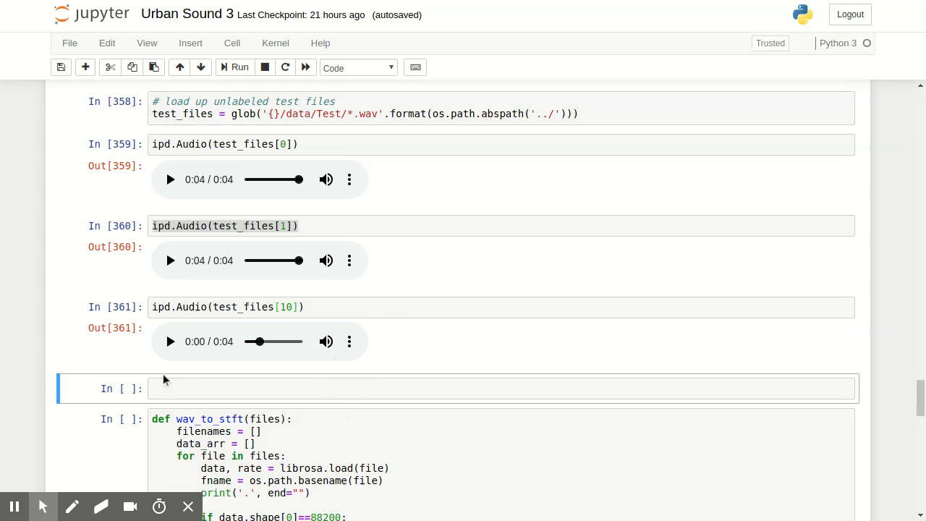
scroll("down", 3)
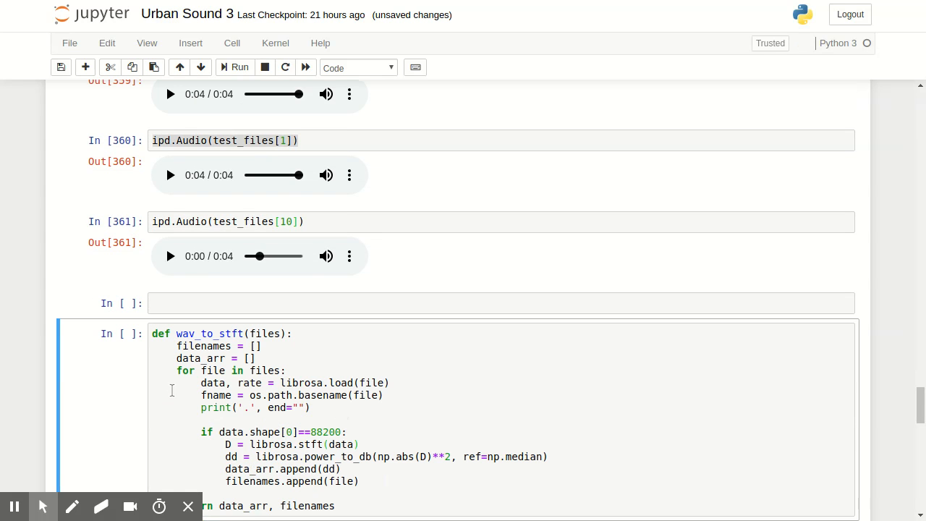
Run the wav_to_stft and decimate cells to get ten test spectrograms of shape (10, 32, 173).
scroll("down", 3)
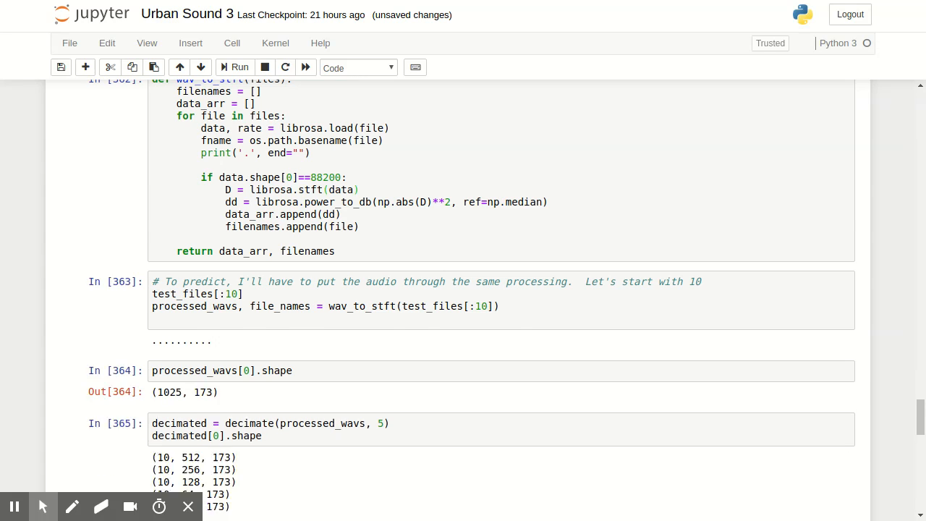
scroll("down", 3)
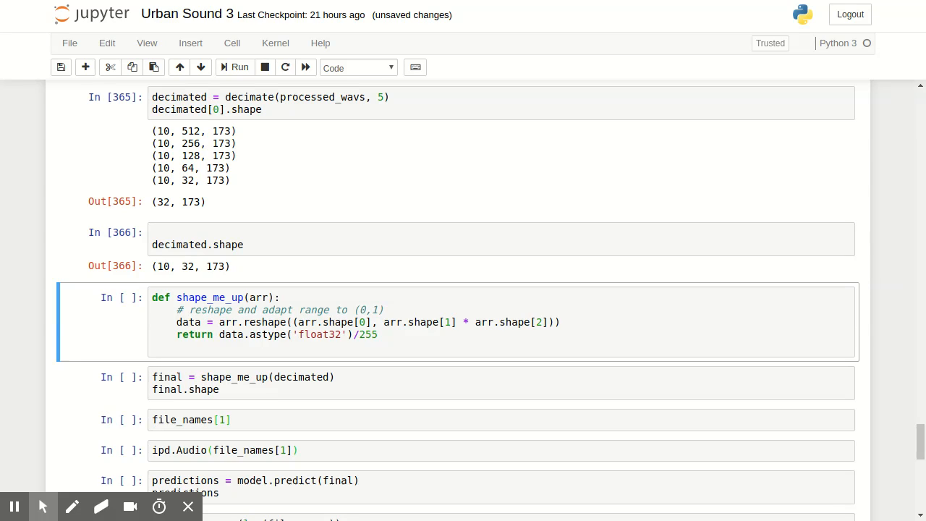
left_click(234, 68)
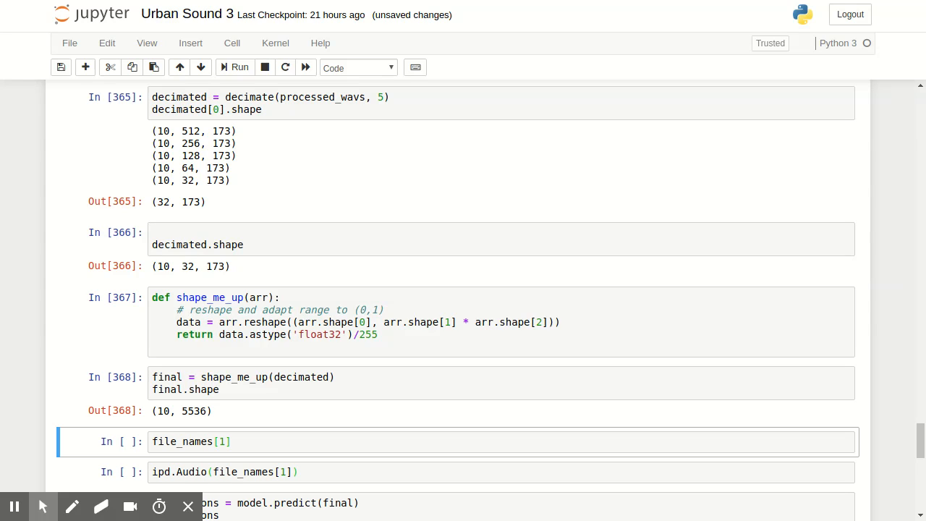
Reshape to (10, 5536) and show the second file's name, 2146.wav, with its audio player.
left_click(237, 68)
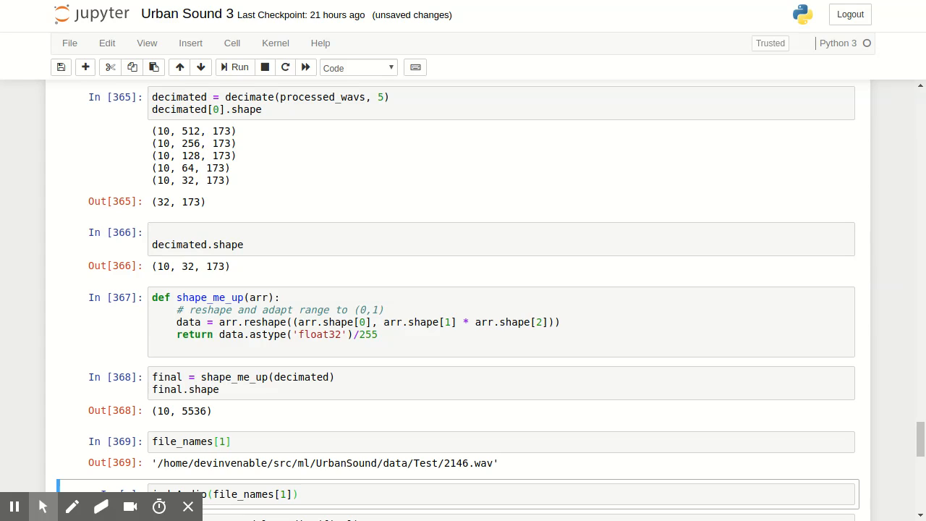
scroll("down", 3)
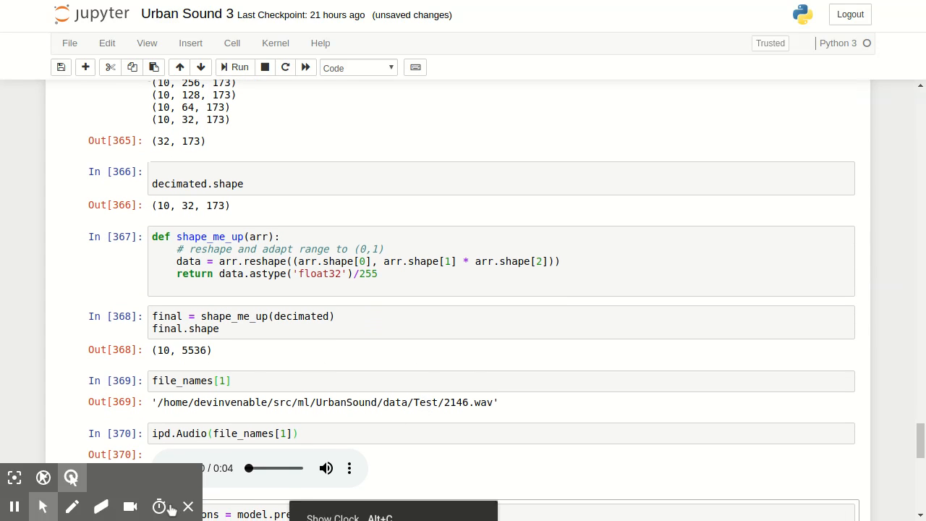
scroll("down", 3)
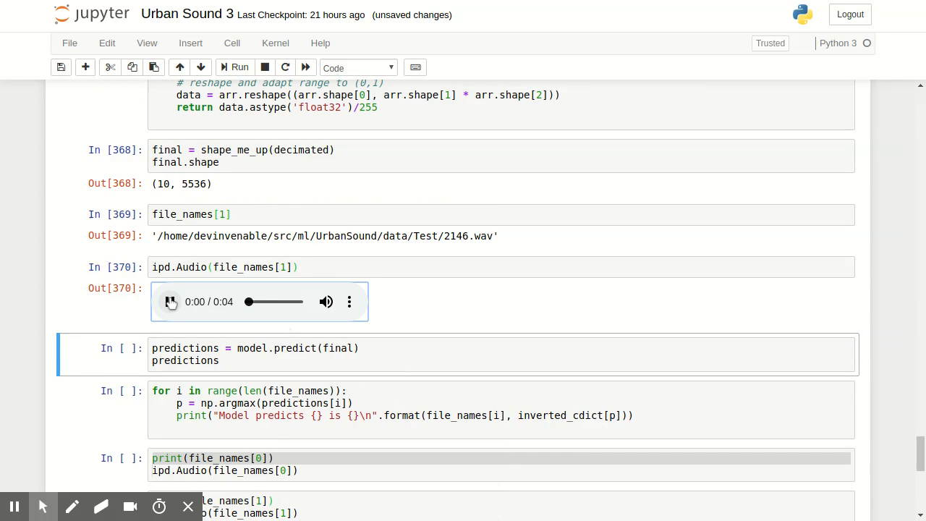
Listen to 2146.wav, then run model.predict(final) to show the ten clips' class probabilities.
left_click(171, 302)
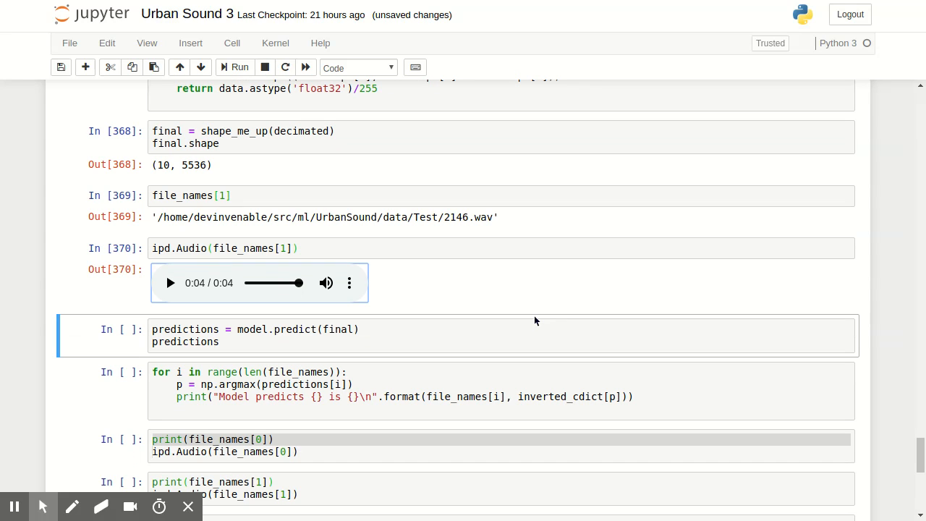
left_click(170, 282)
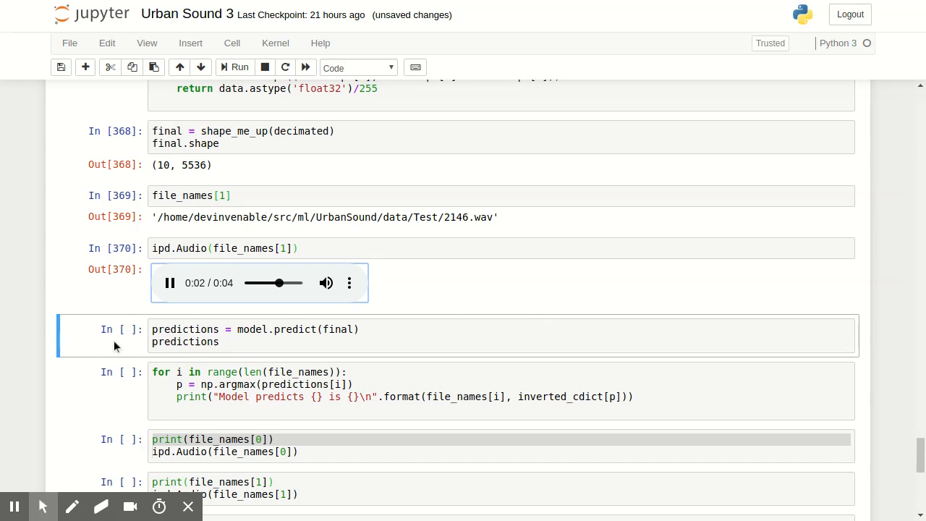
left_click(235, 67)
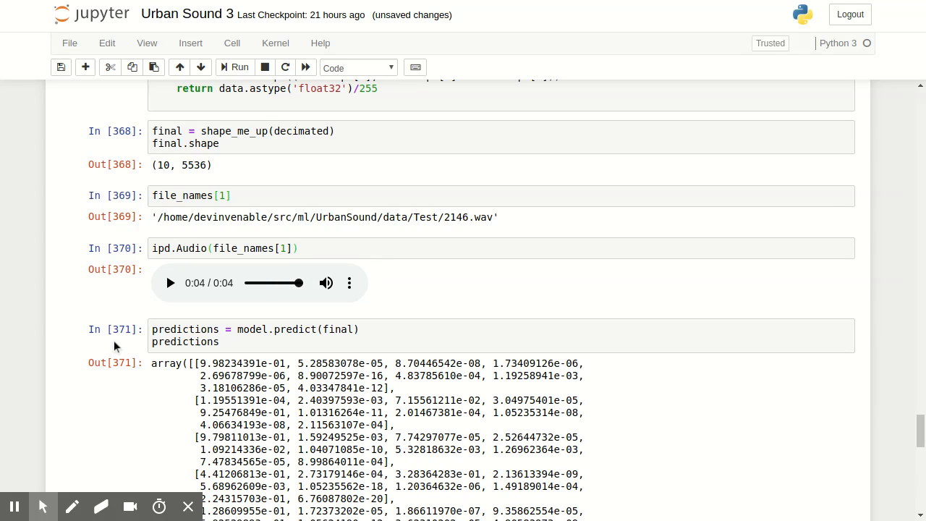
mouse_move(619, 411)
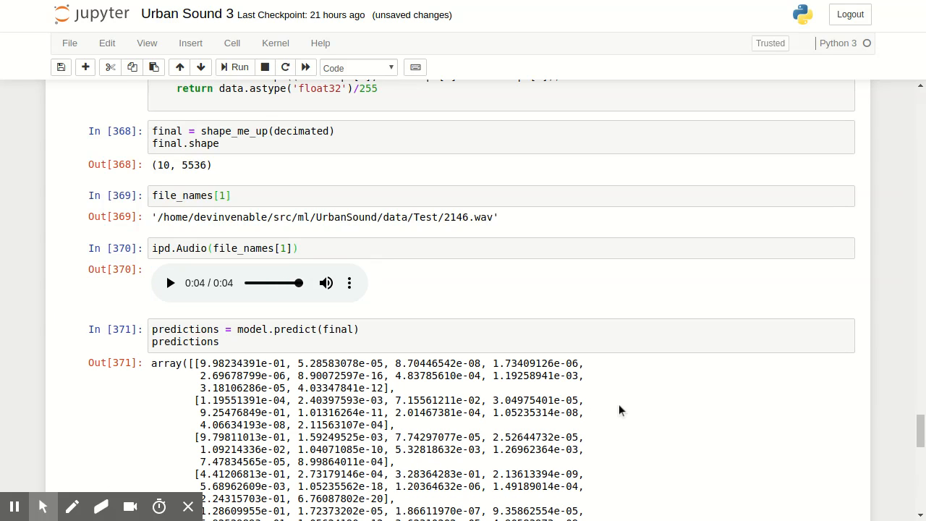
mouse_move(918, 388)
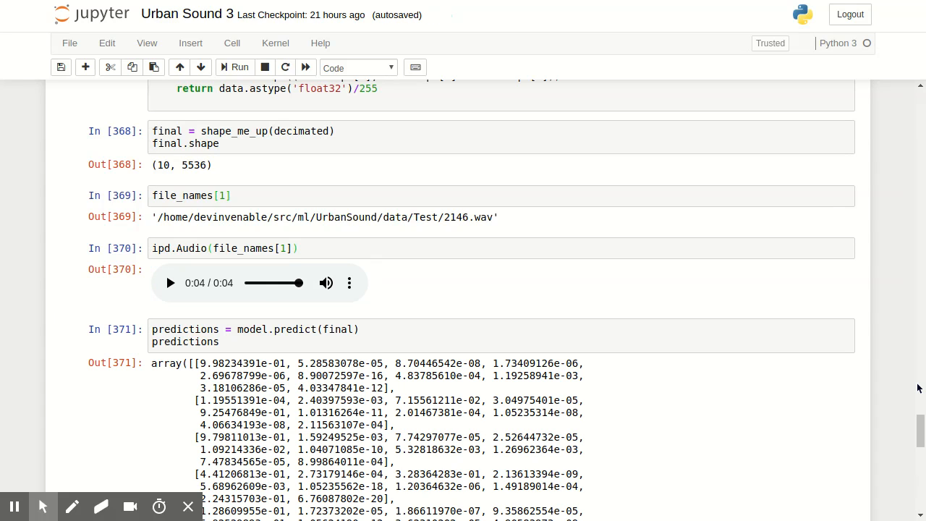
scroll("down", 3)
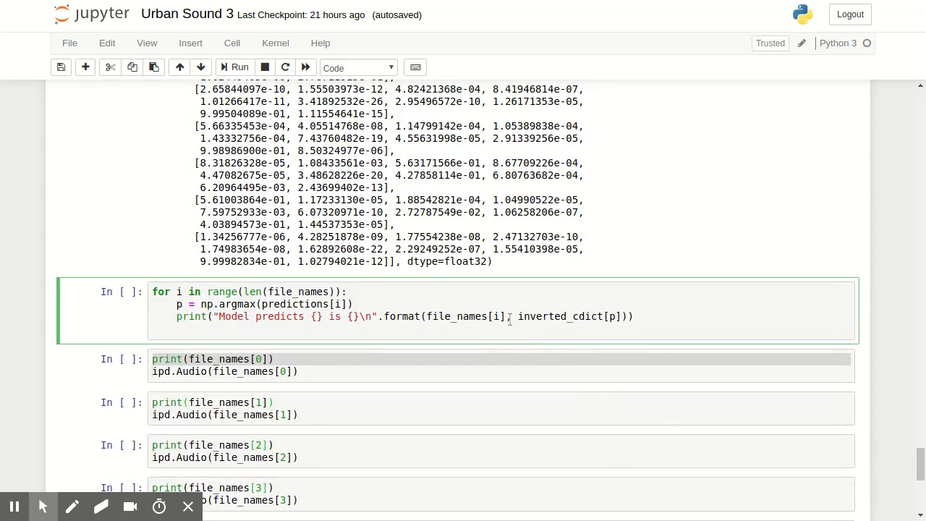
Run the prediction loop so each of the ten files prints 'Model predicts … is …' with its class.
left_click(234, 67)
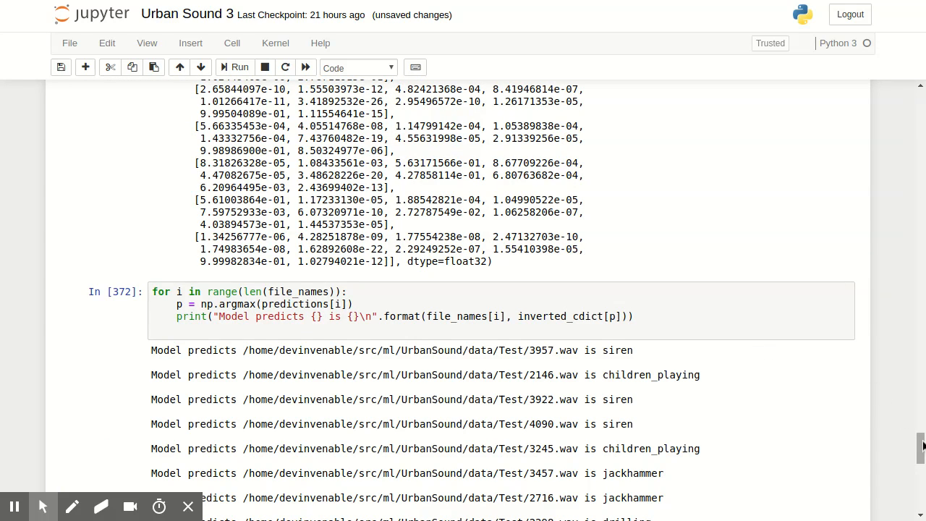
scroll("down", 3)
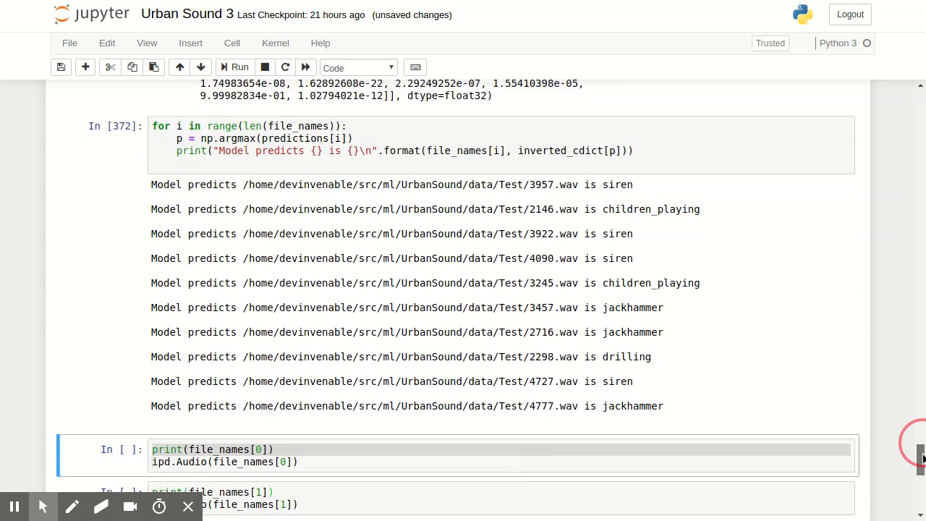
scroll("down", 3)
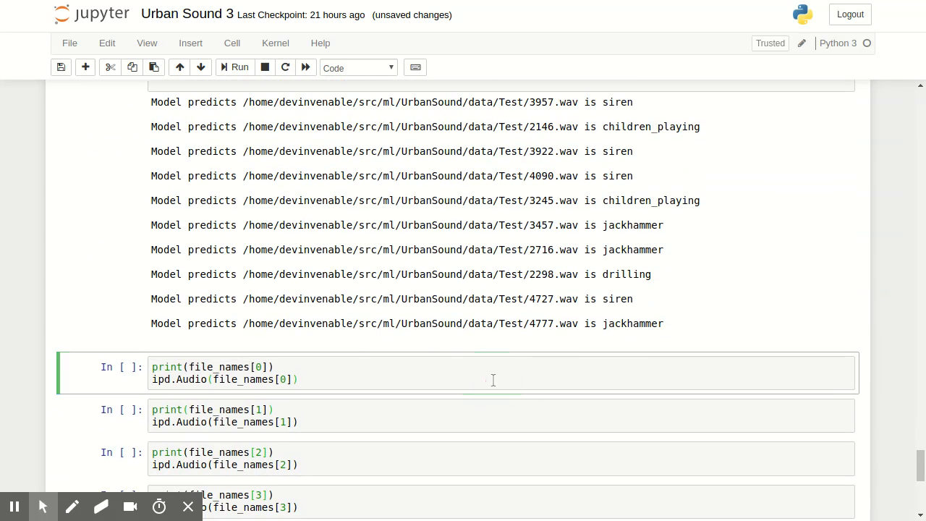
Run the print/ipd.Audio cells for file_names[0] through file_names[9] to show paths and players.
left_click(238, 68)
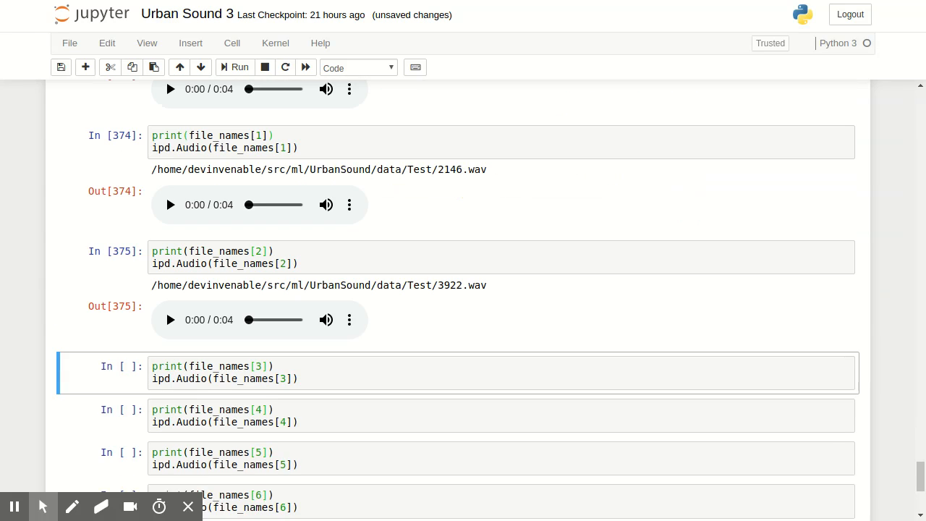
left_click(237, 68)
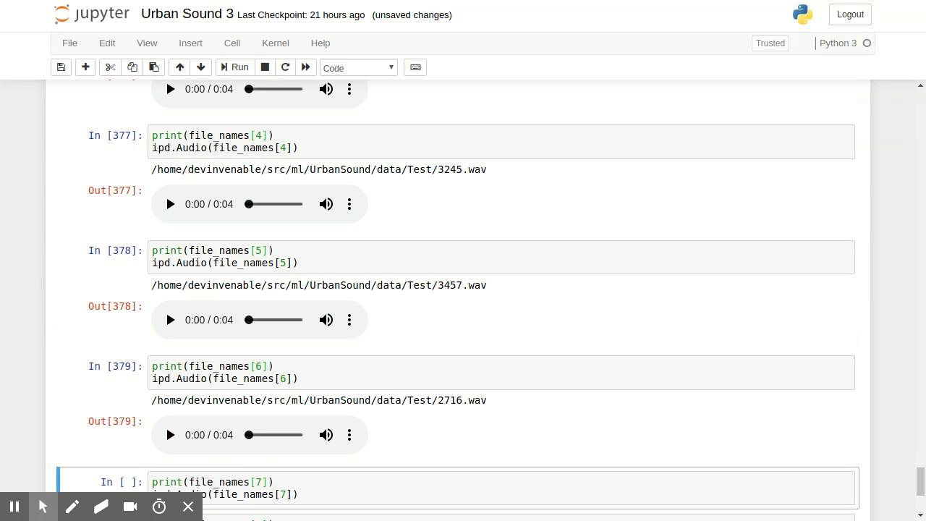
scroll("down", 3)
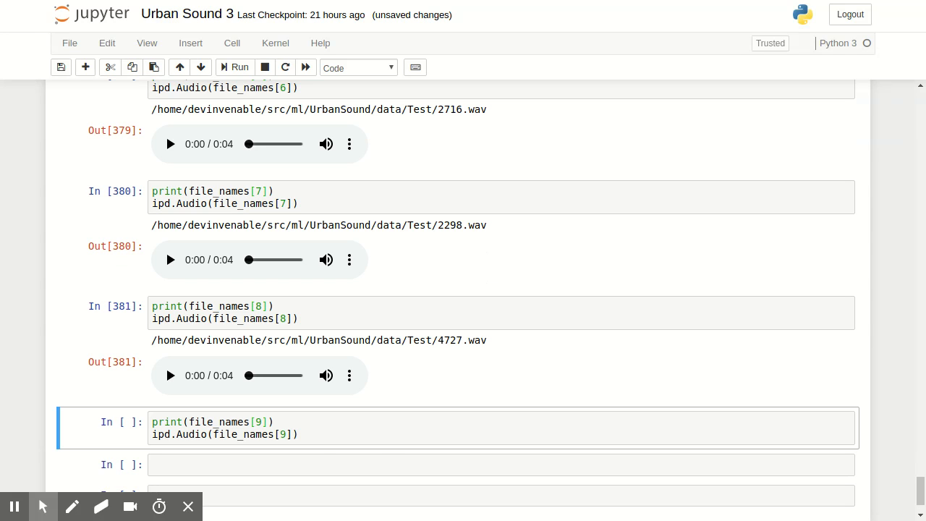
left_click(234, 67)
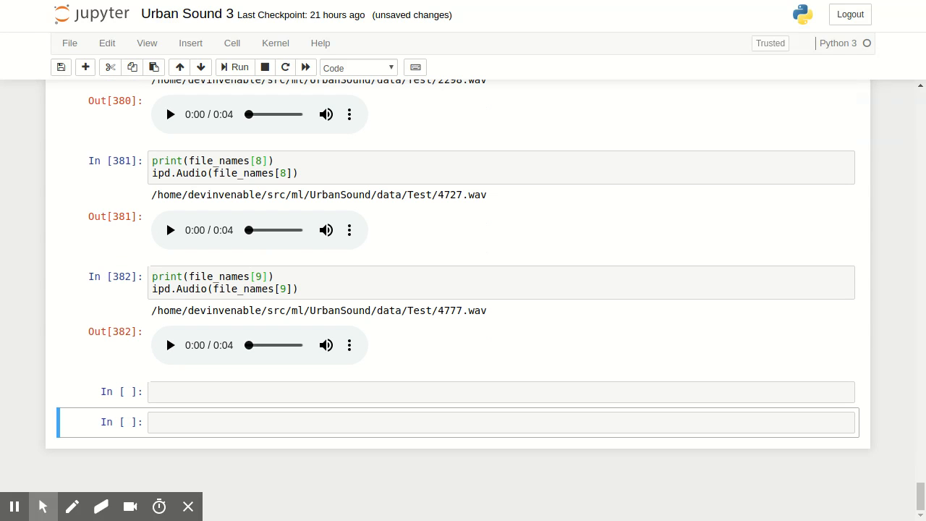
scroll("up", 3)
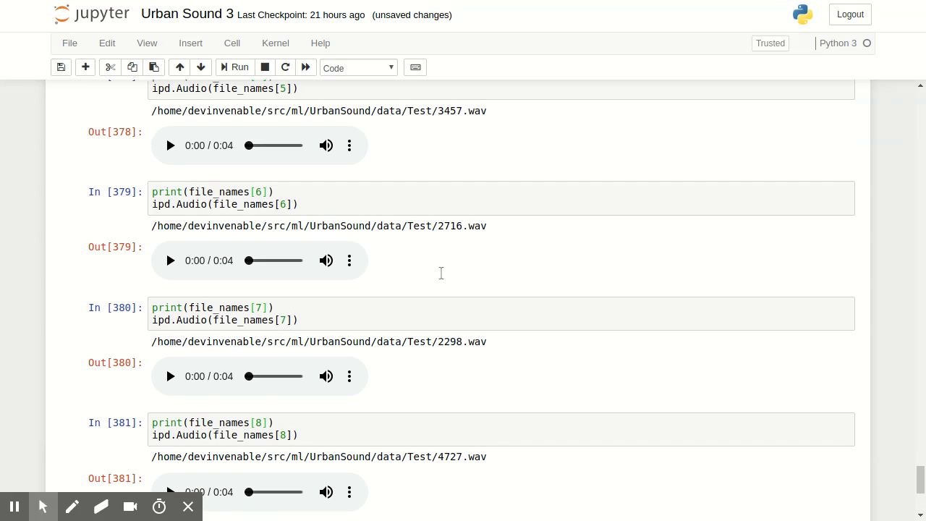
scroll("up", 3)
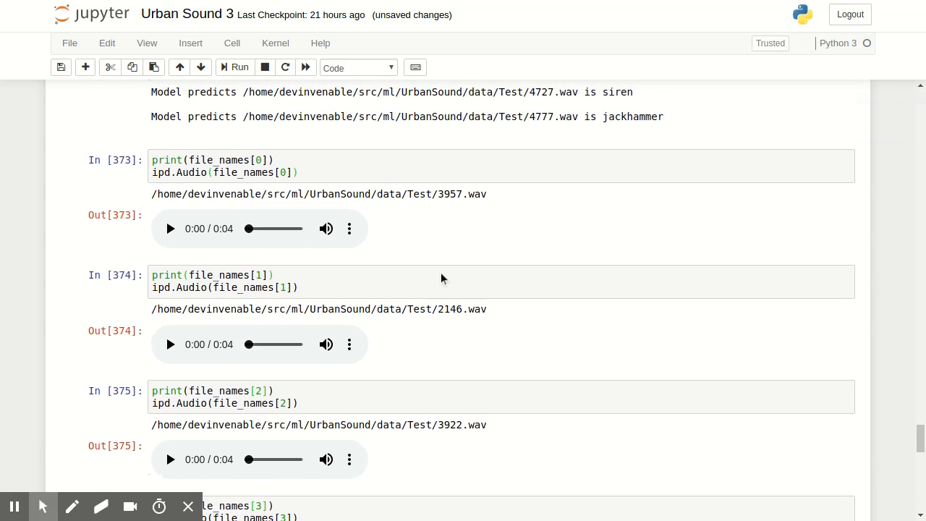
Play 3957.wav on the Out[373] player to check its siren prediction.
scroll("up", 3)
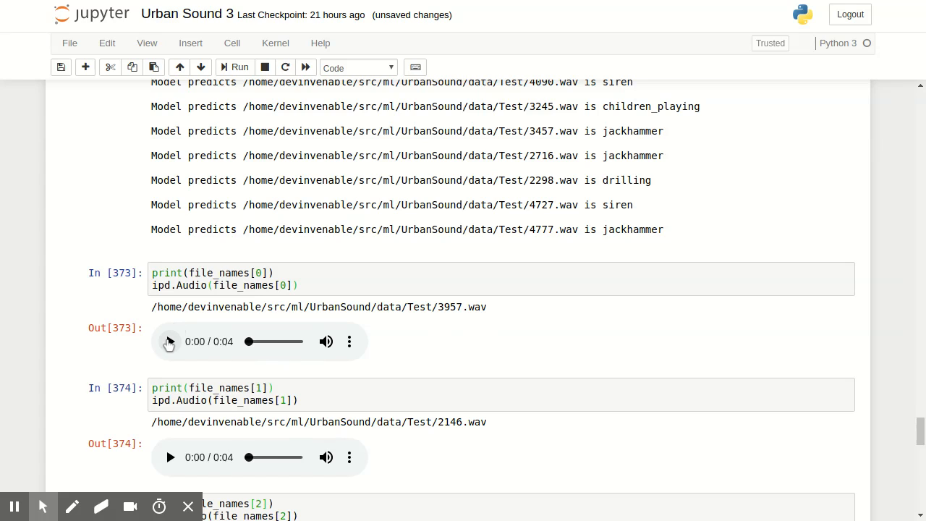
left_click(171, 342)
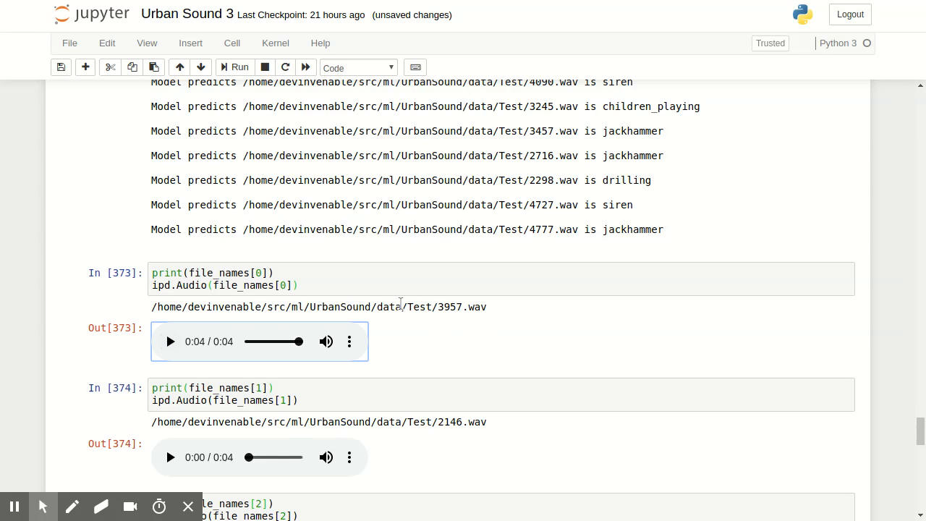
scroll("up", 3)
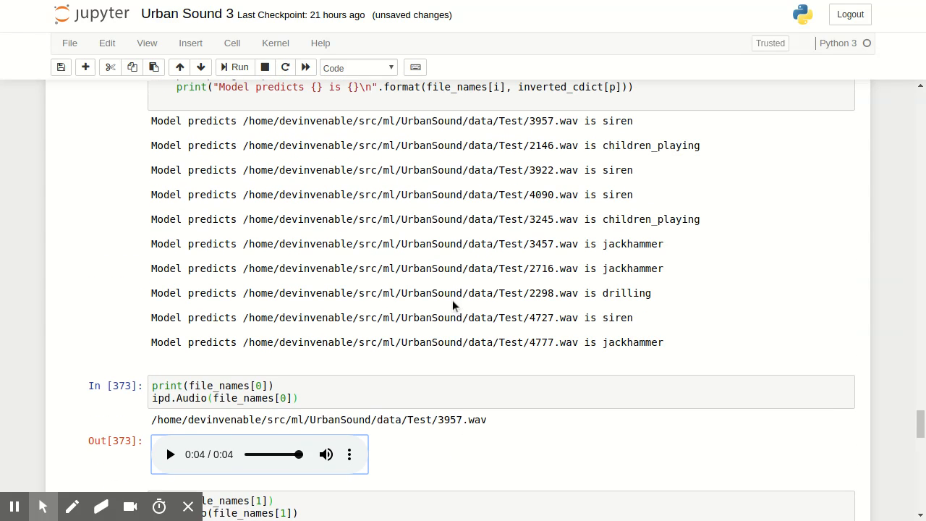
mouse_move(460, 342)
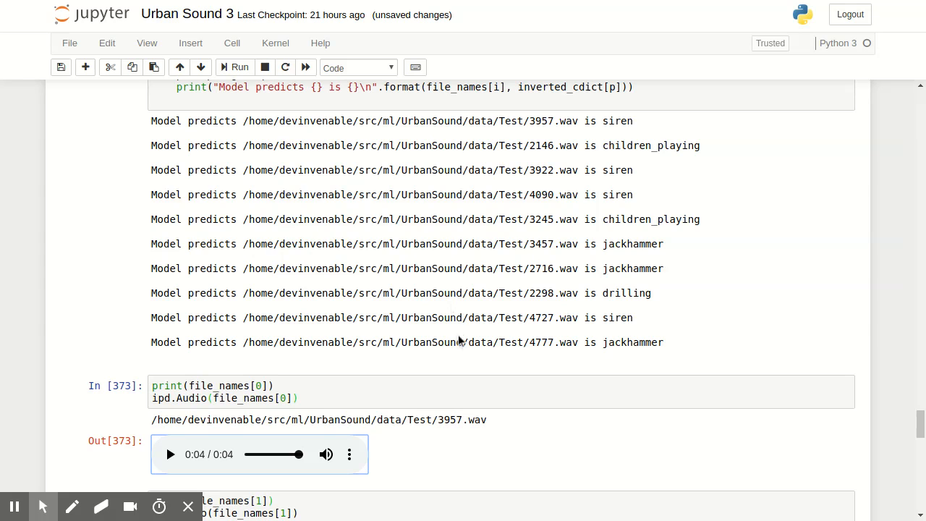
mouse_move(471, 371)
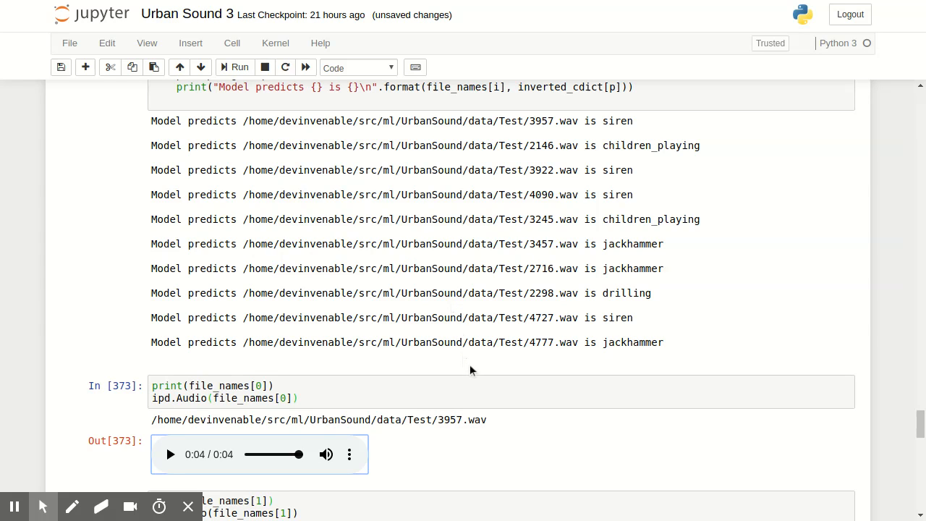
scroll("up", 3)
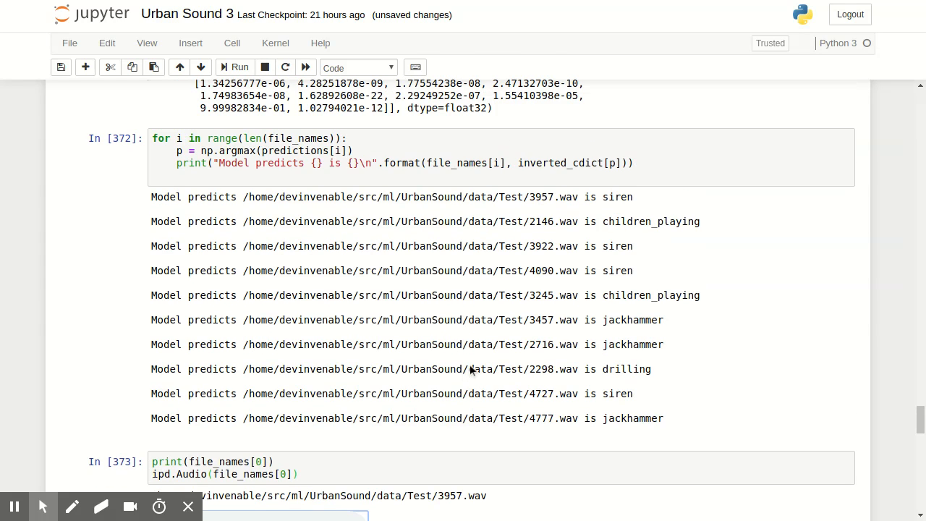
Play 2146.wav on the Out[374] player to check its children_playing prediction.
scroll("down", 3)
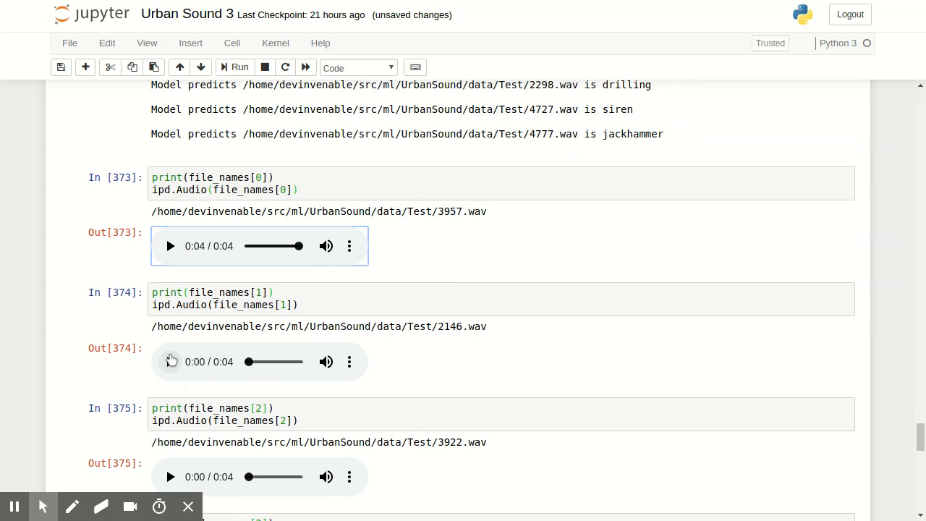
left_click(170, 362)
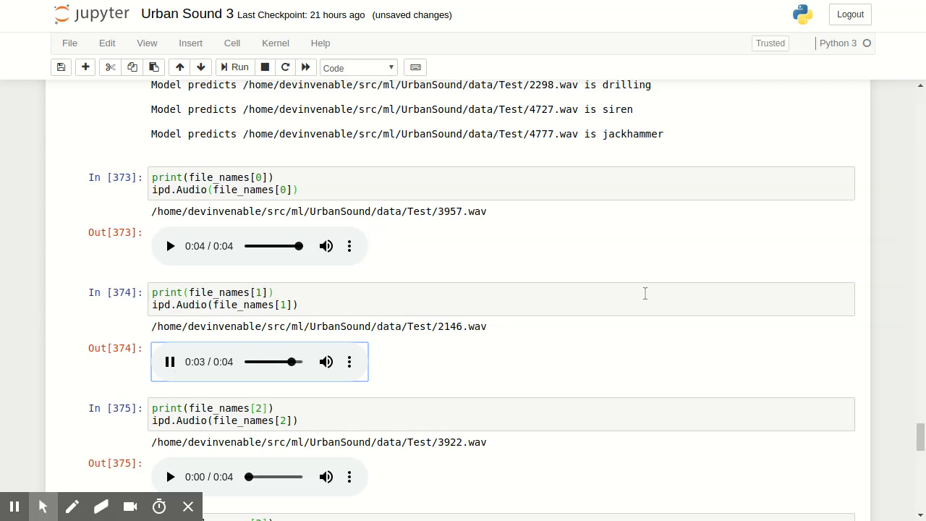
scroll("up", 3)
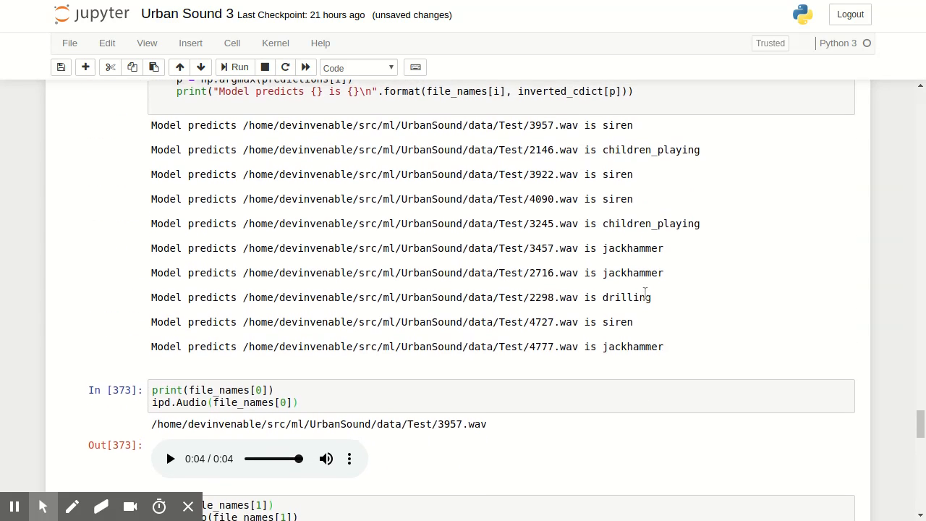
scroll("up", 3)
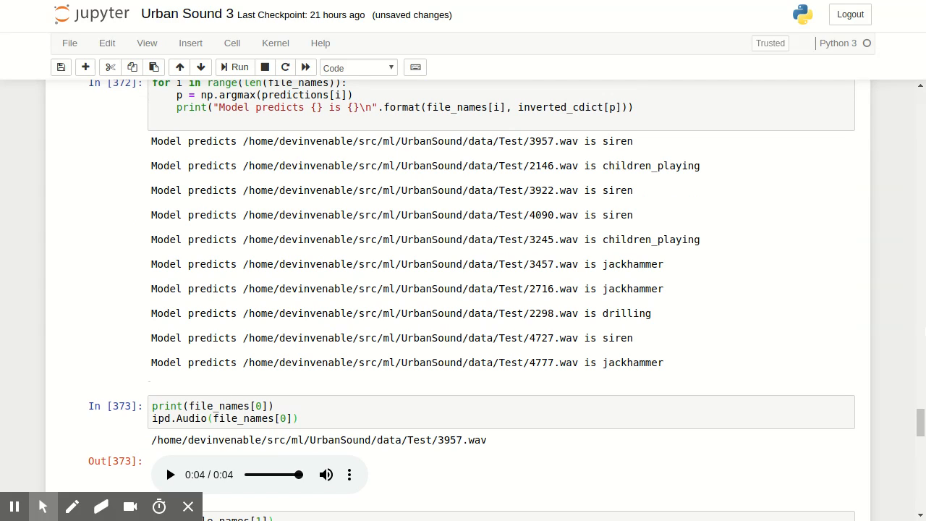
mouse_move(678, 260)
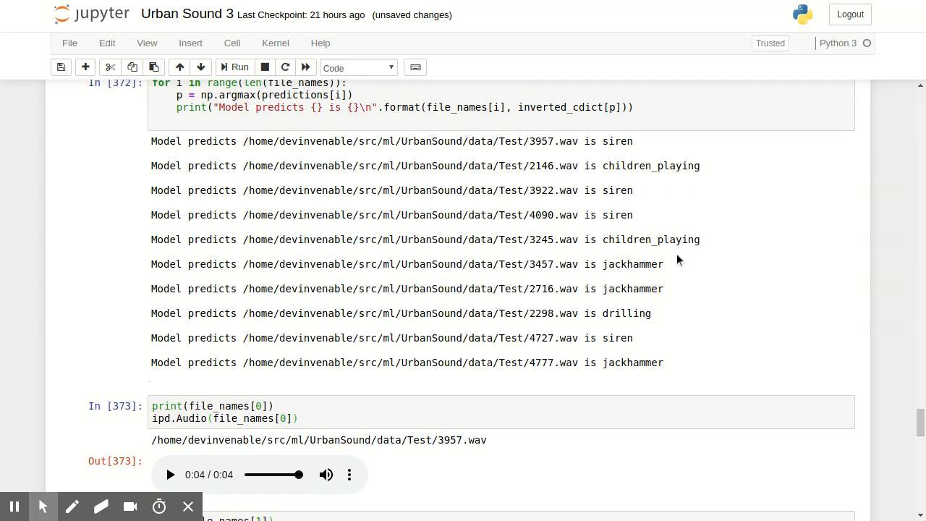